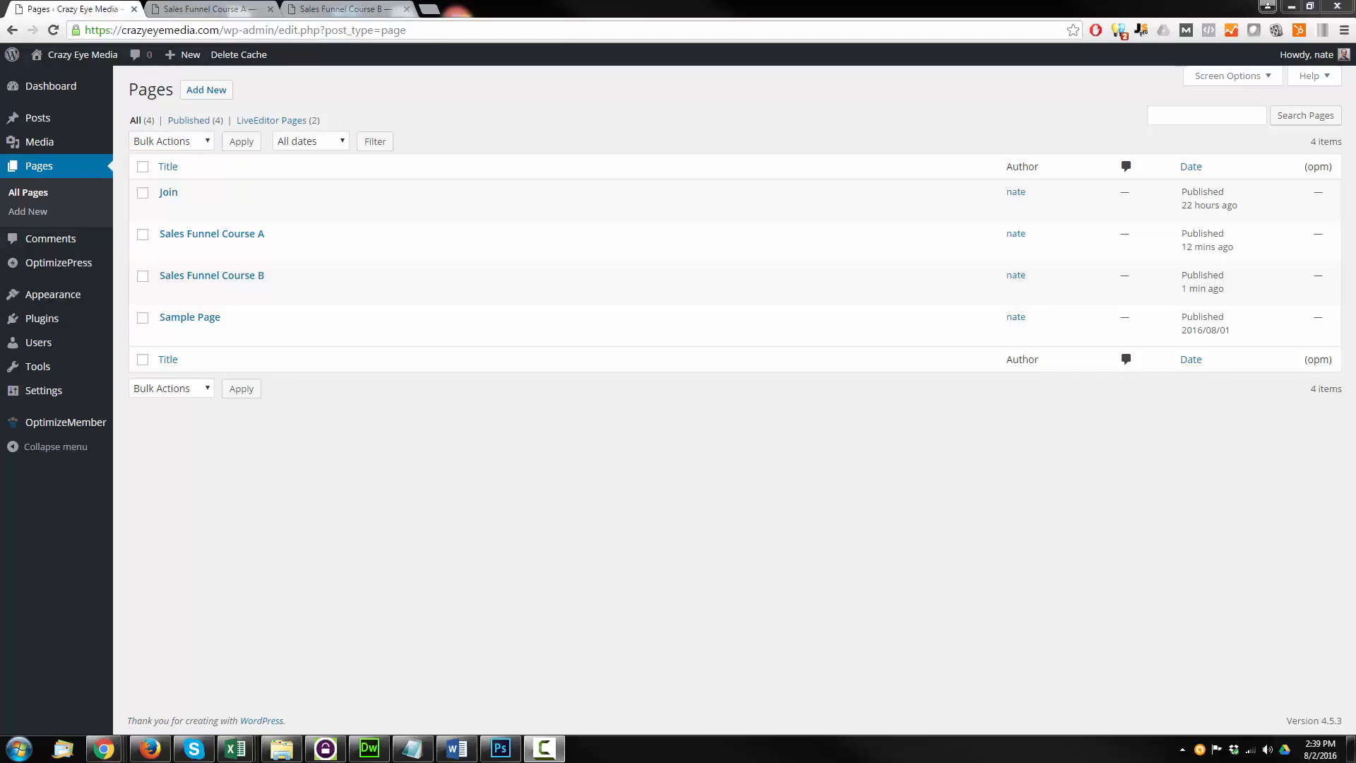
mouse_move(1287, 475)
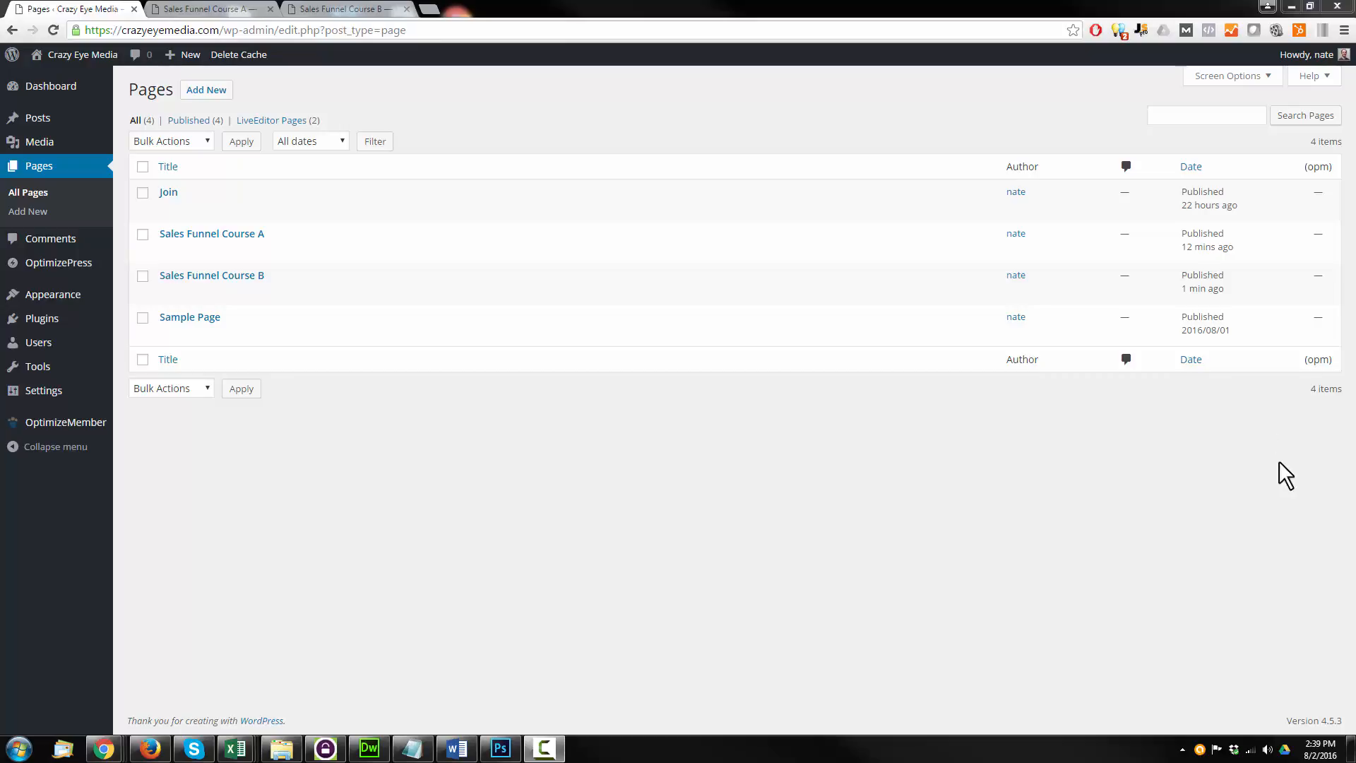
mouse_move(526, 494)
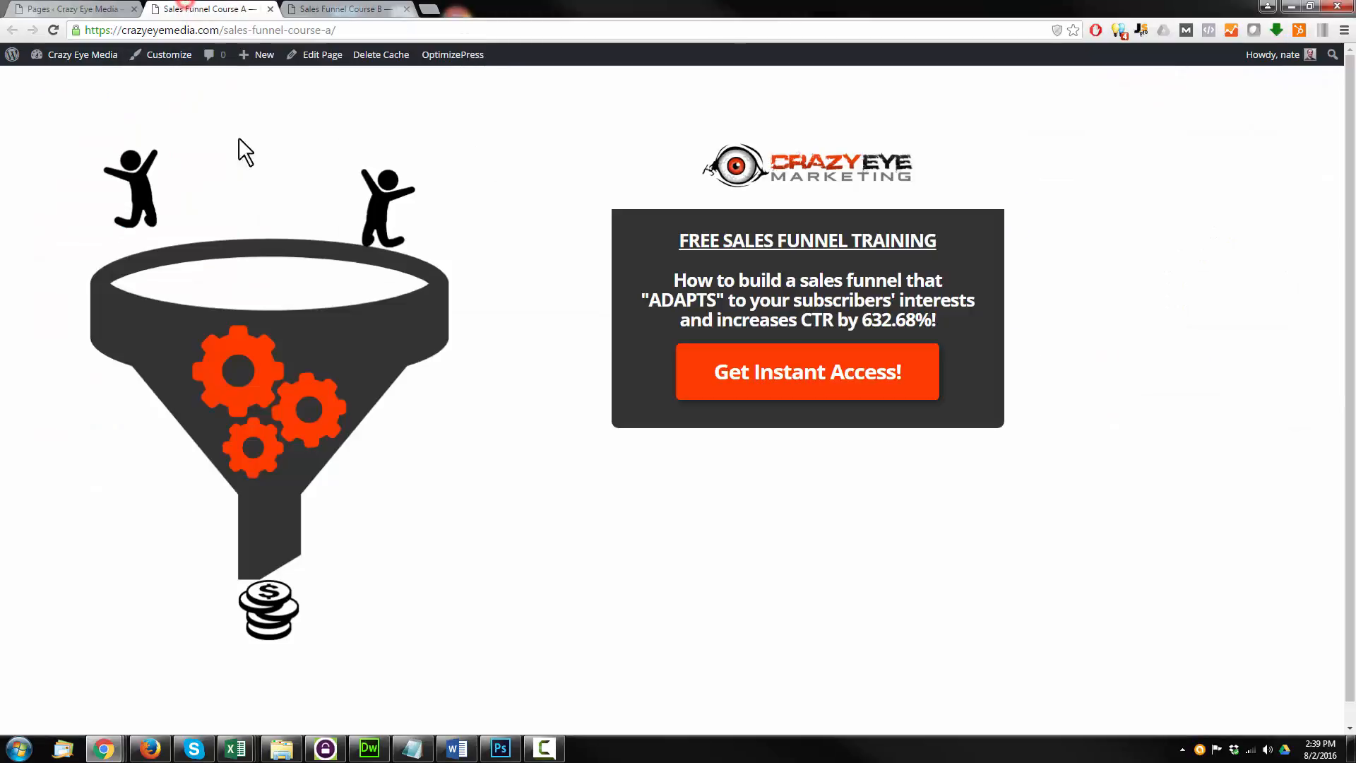
Step: Compare the live Course A page with the Course B landing page and its email signup form
left_click(341, 9)
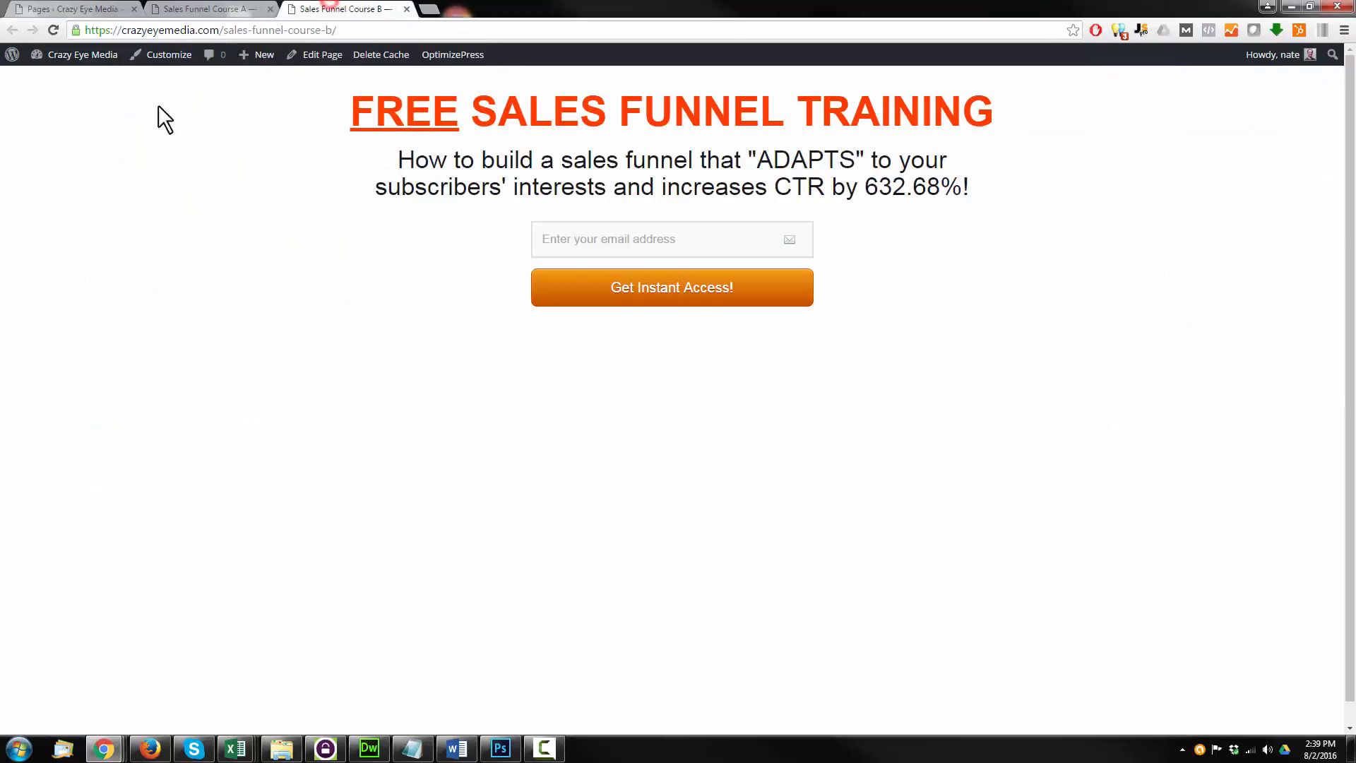
mouse_move(500, 227)
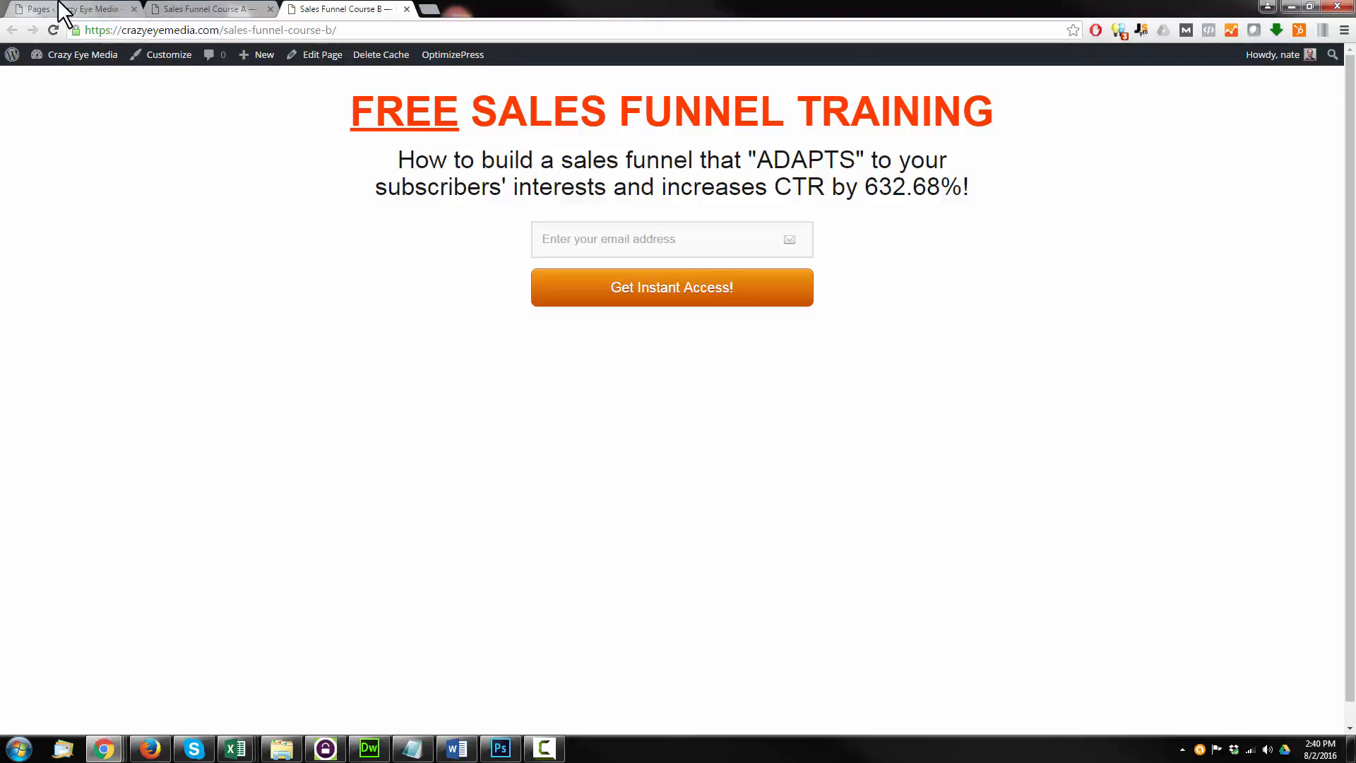
Step: From the WordPress pages list, start an OptimizePress page and browse to the Thank You Pages templates
left_click(69, 8)
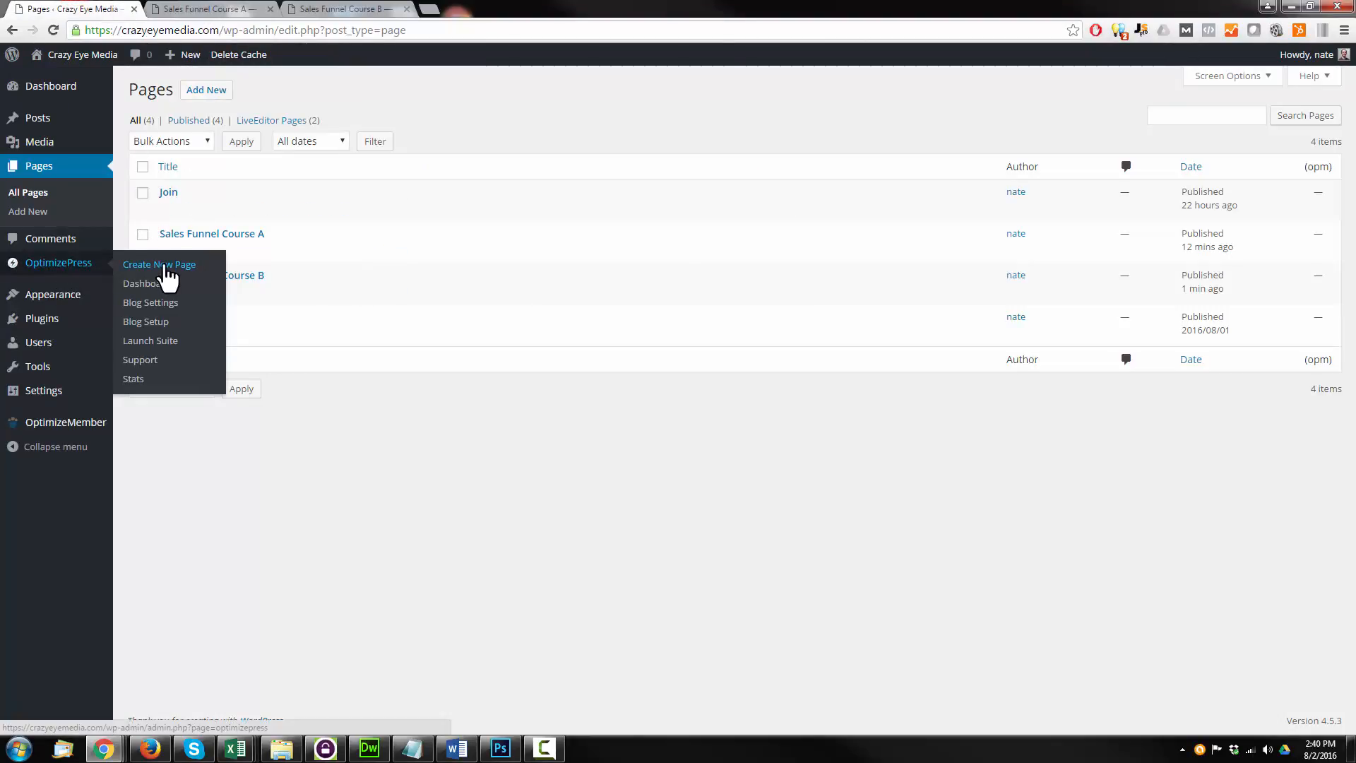
left_click(159, 264)
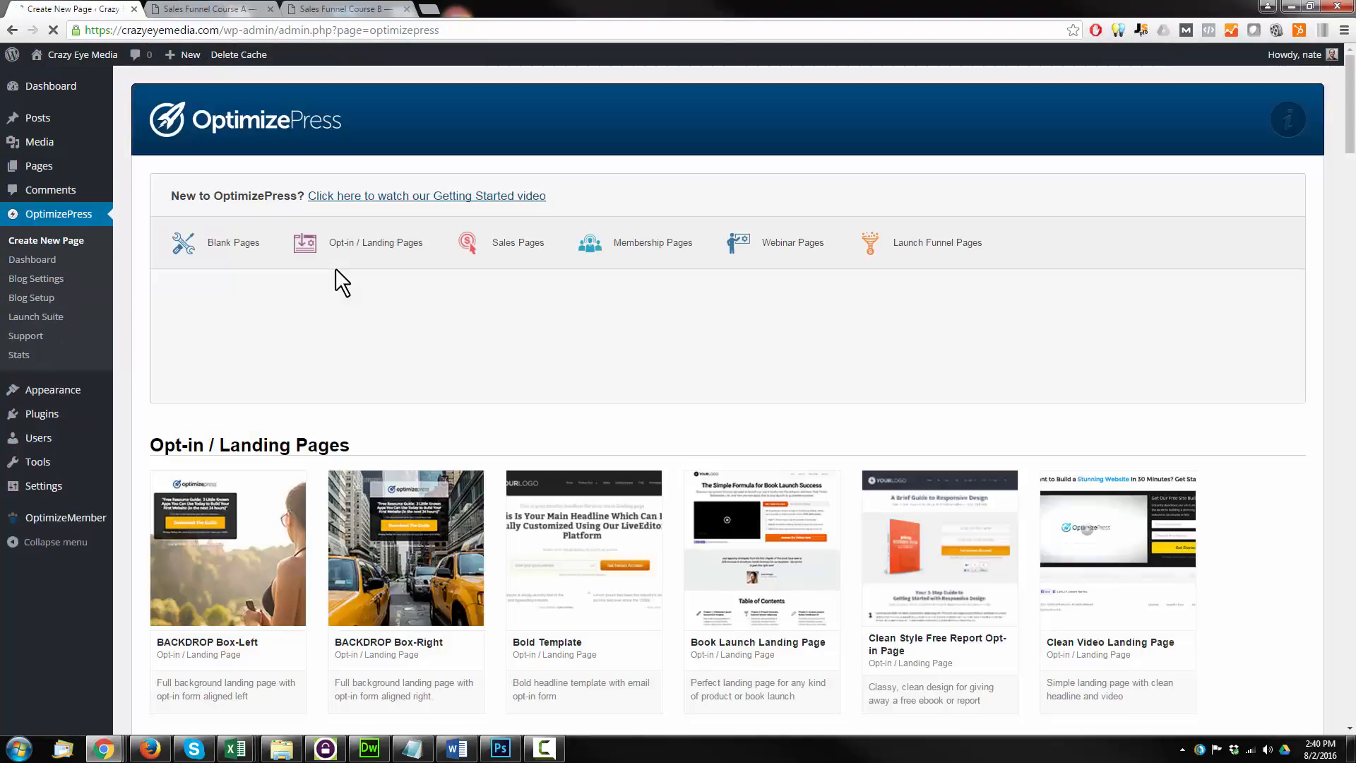
scroll("down", 3)
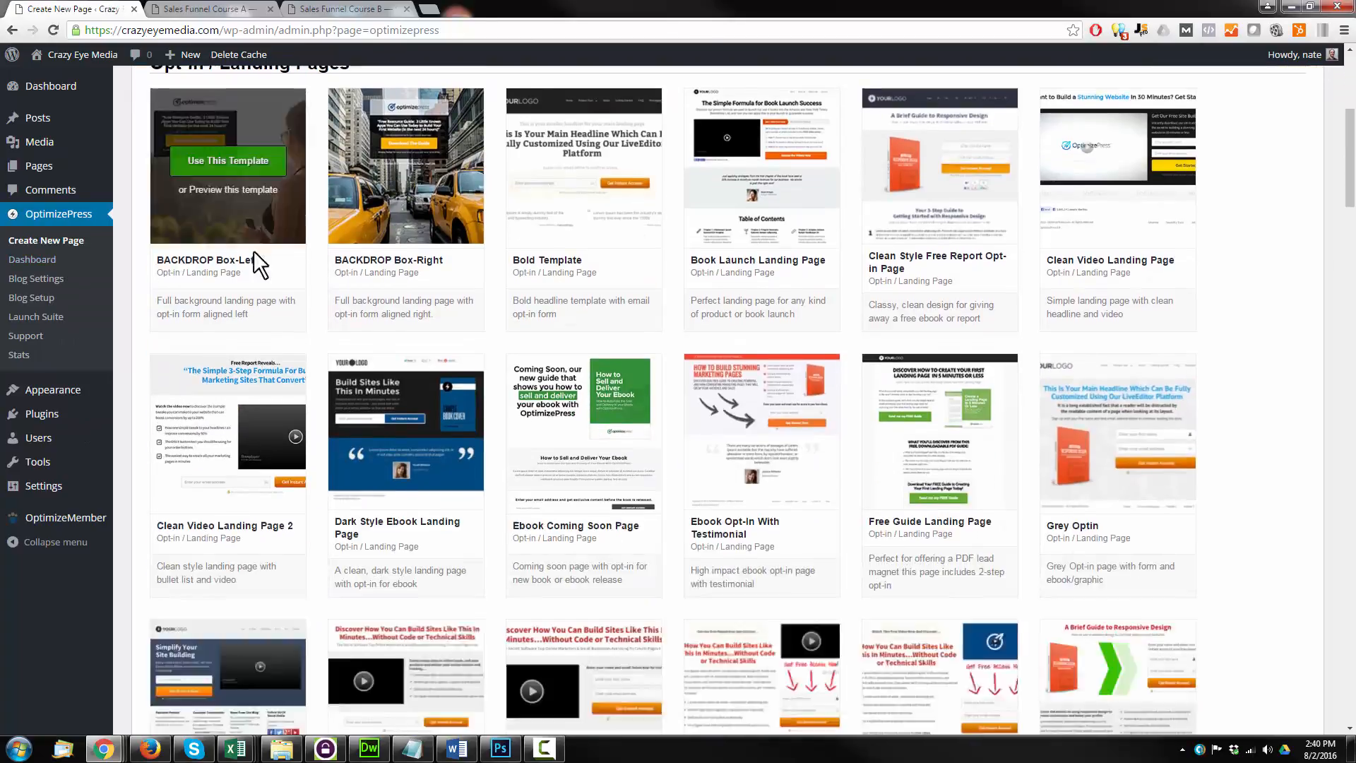
scroll("down", 3)
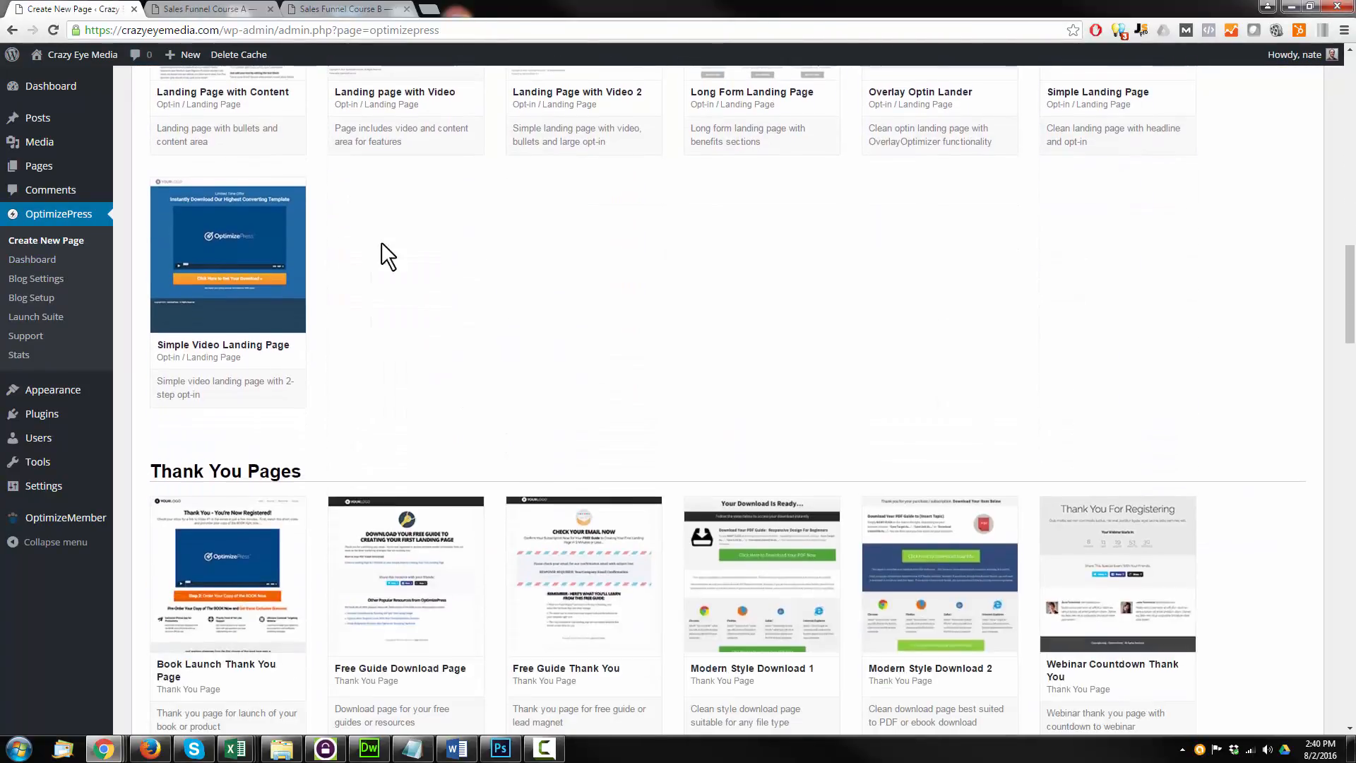
scroll("down", 3)
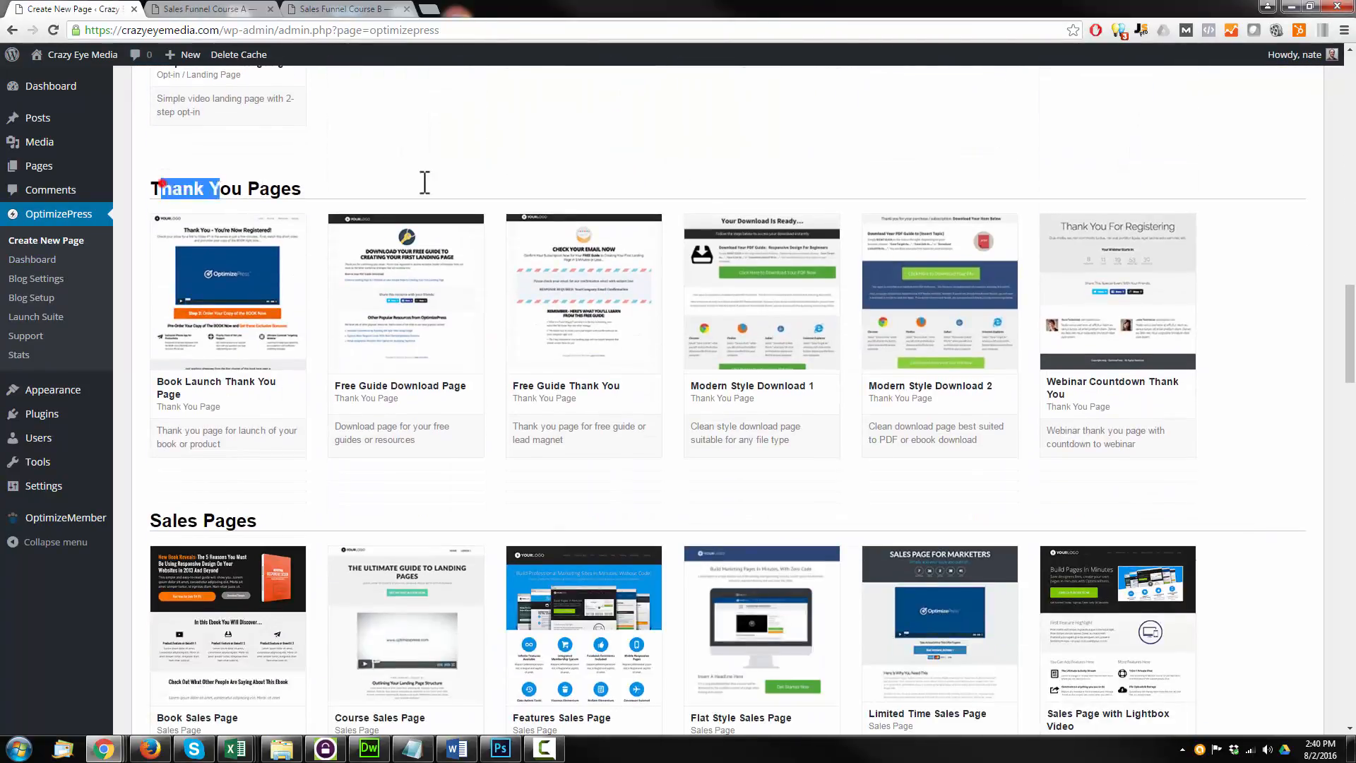
mouse_move(405, 290)
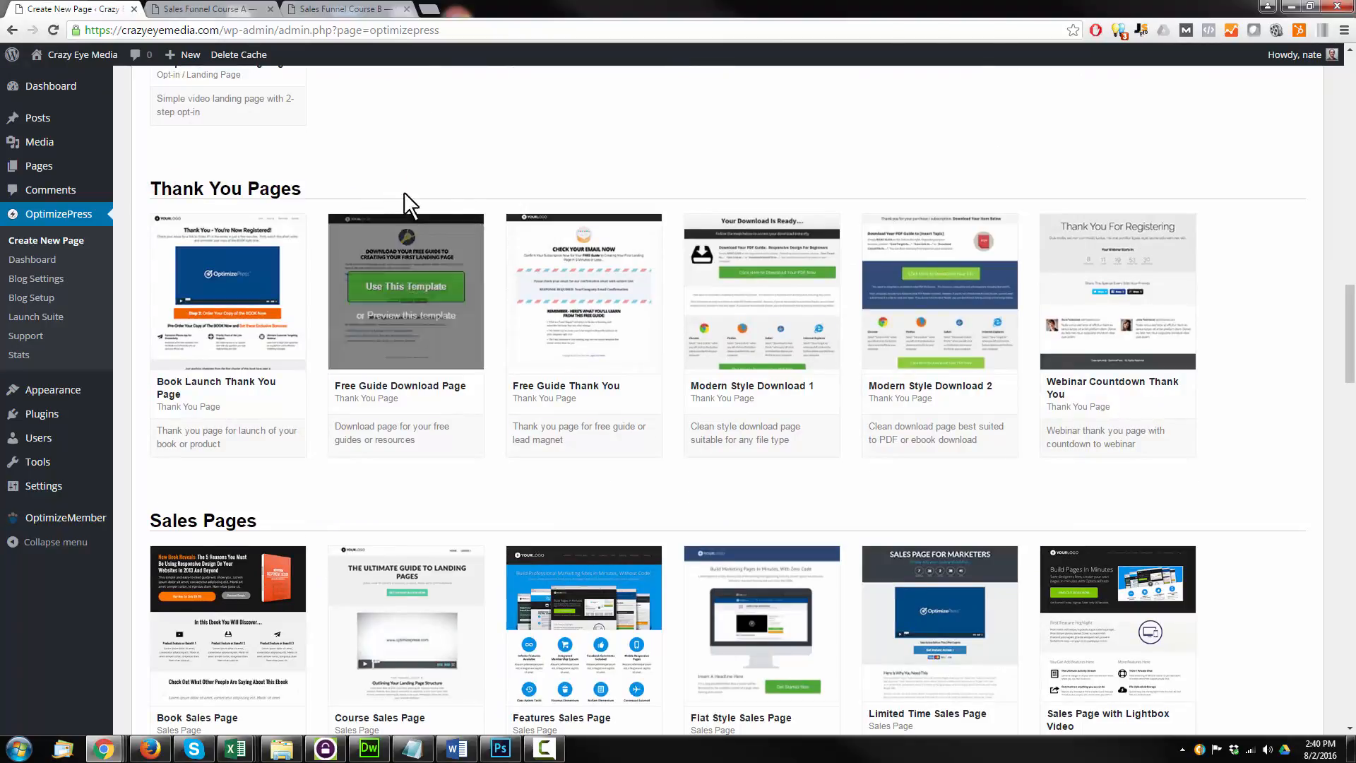
mouse_move(584, 290)
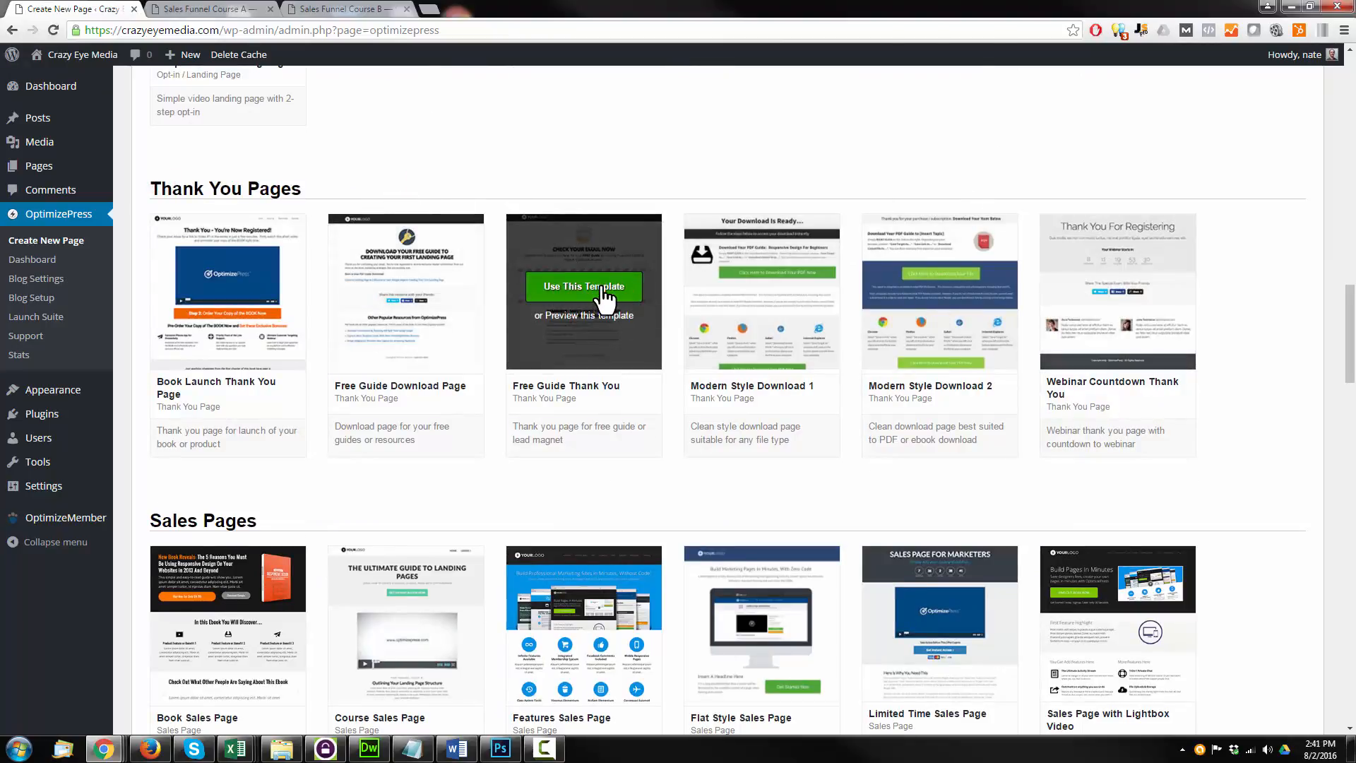
Step: Choose the Free Guide Thank You template and name the page 'Sales Funnel Course TY'
left_click(584, 286)
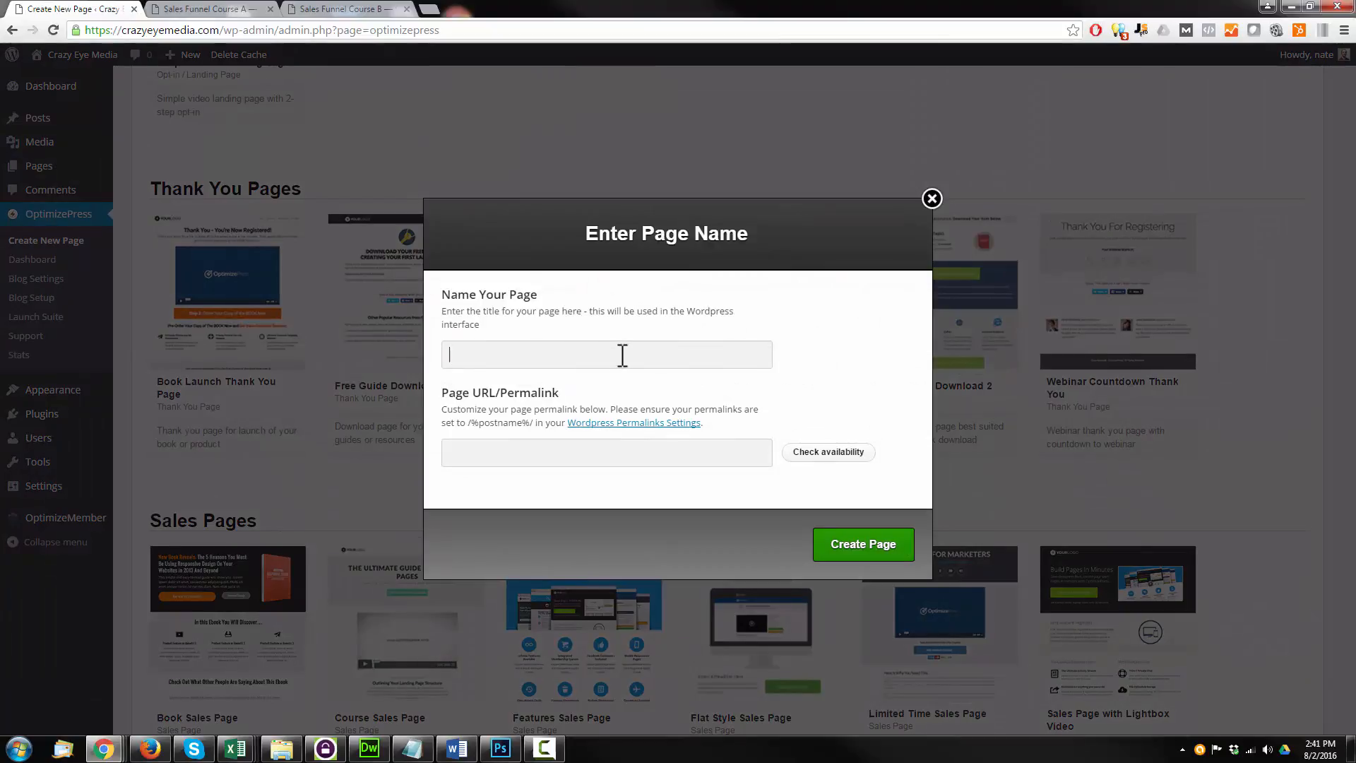
left_click(208, 8)
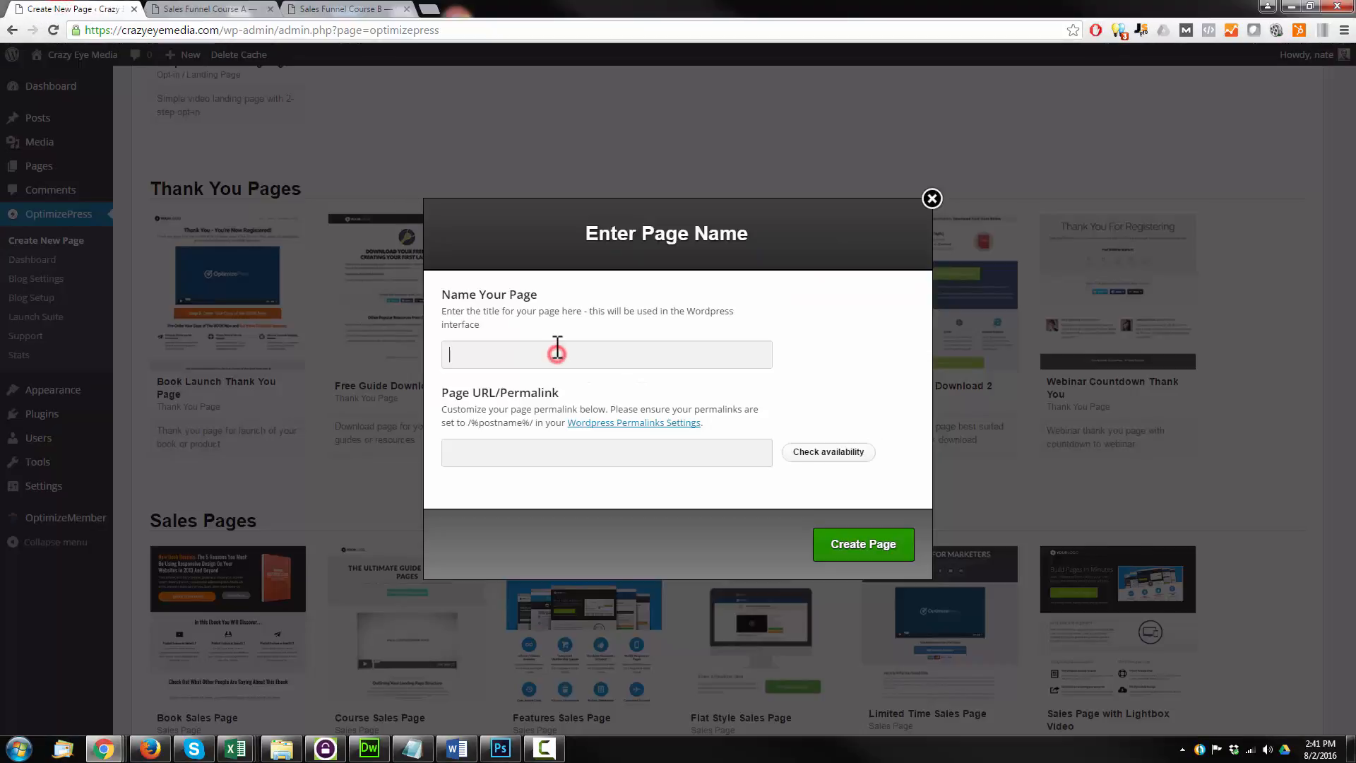
type("Sales Funnel")
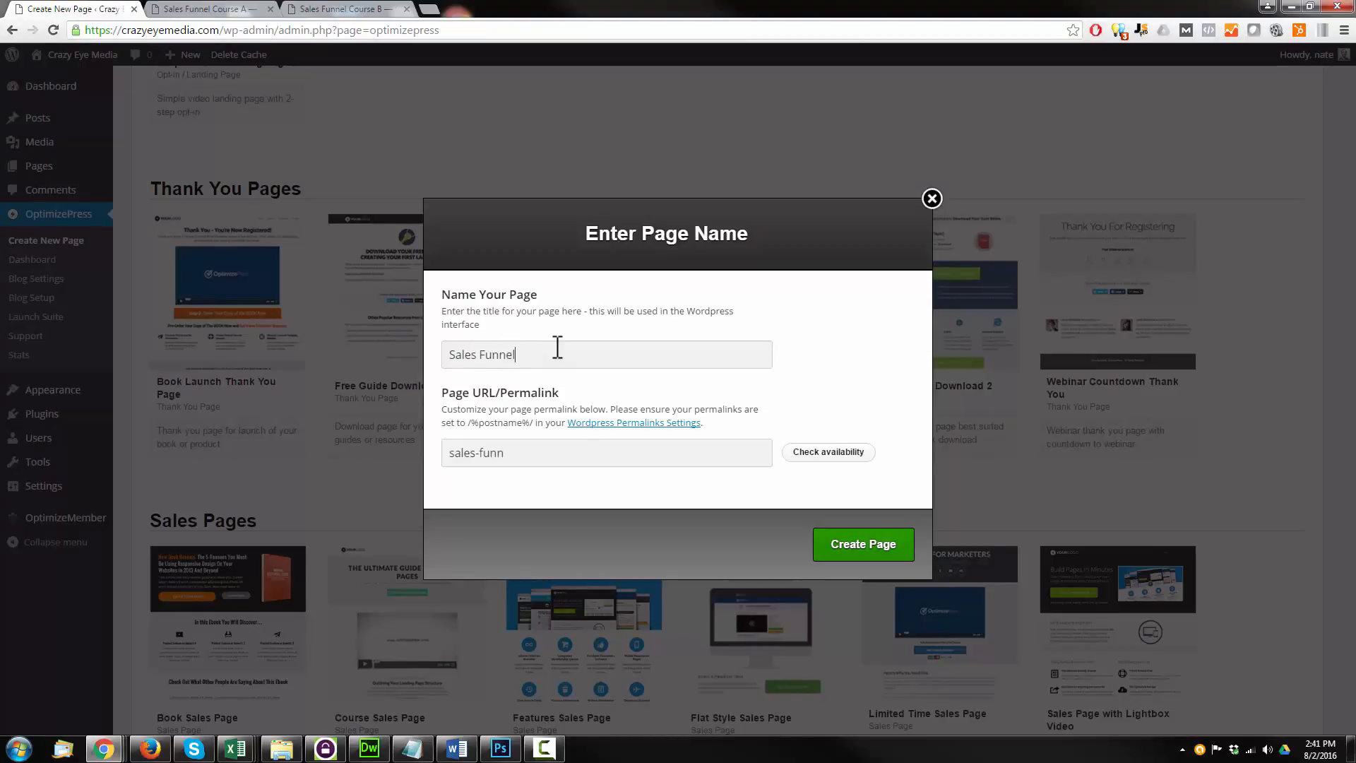
type("Course TY")
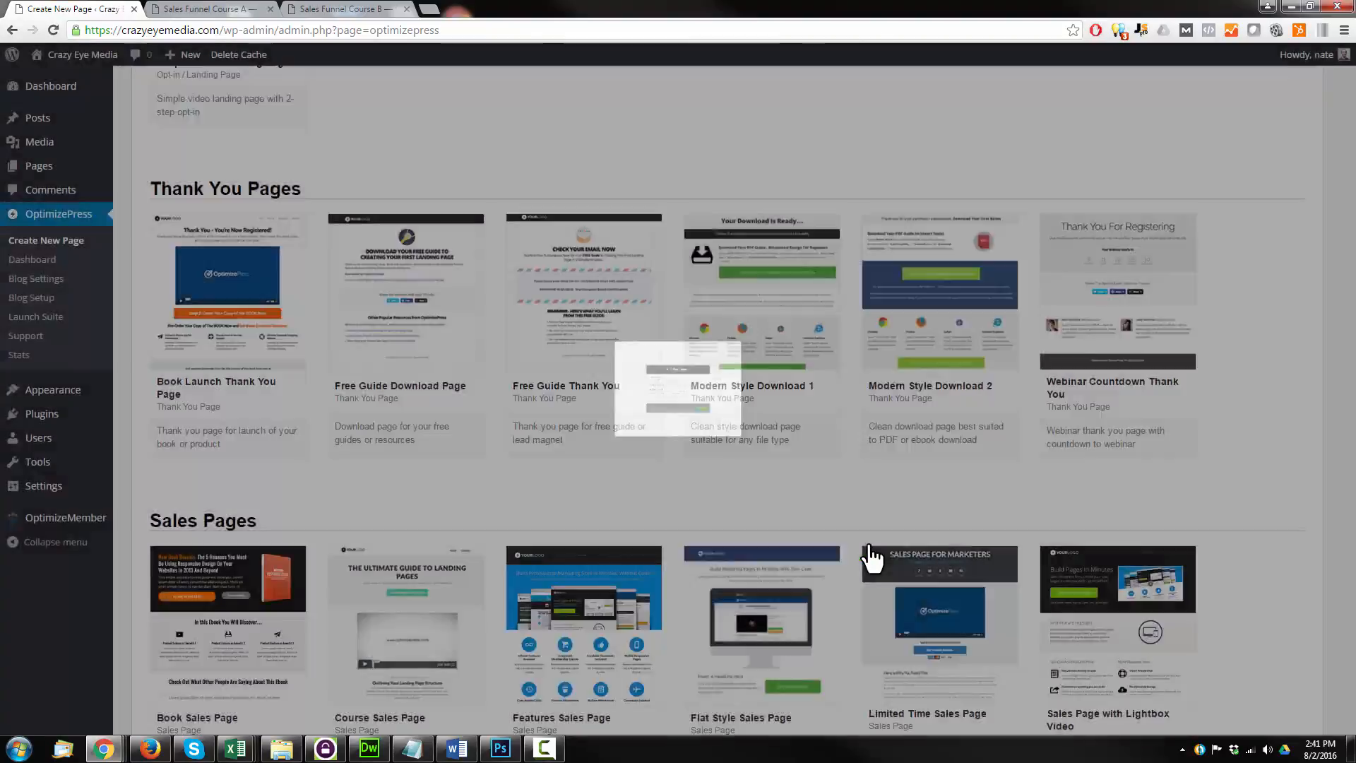
Step: Open the new TY page in LiveEditor, review Layout Settings without changes, and scroll down
left_click(584, 289)
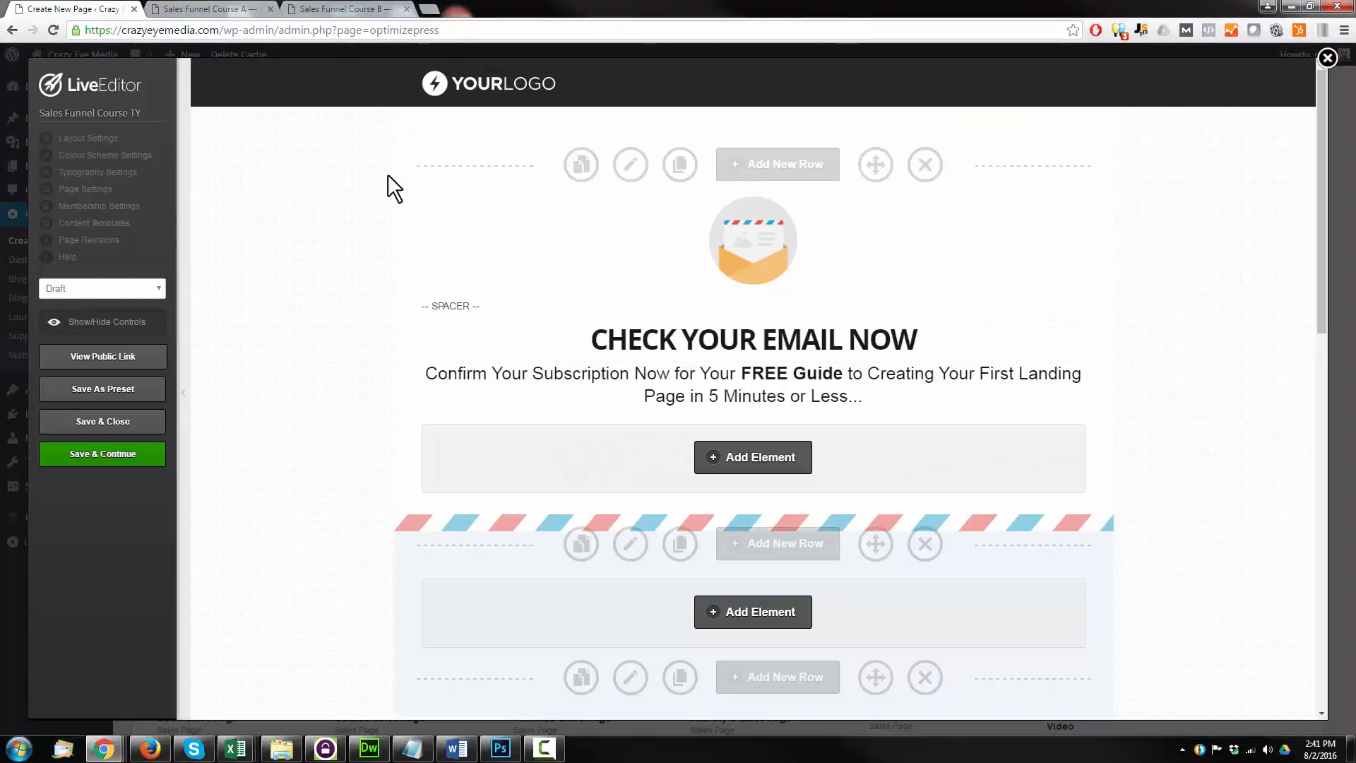
mouse_move(88, 138)
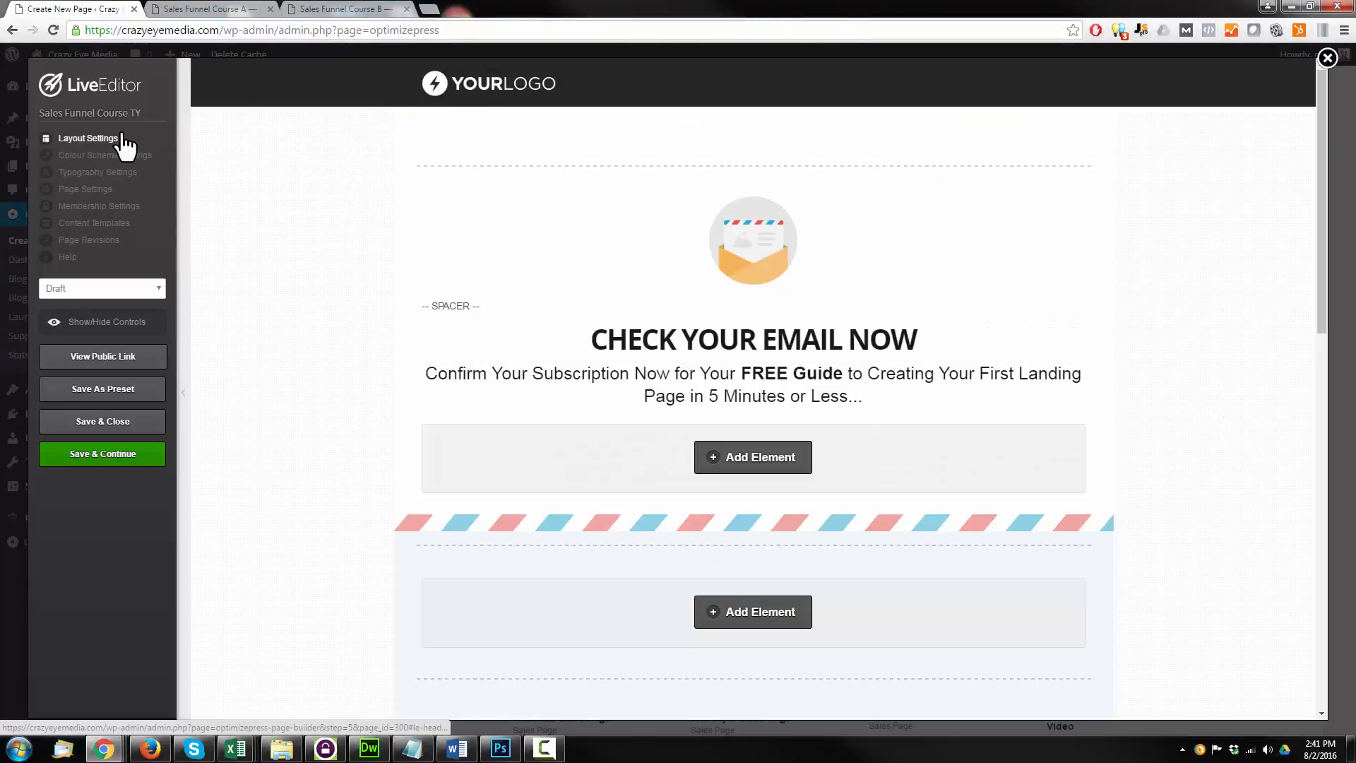
left_click(88, 138)
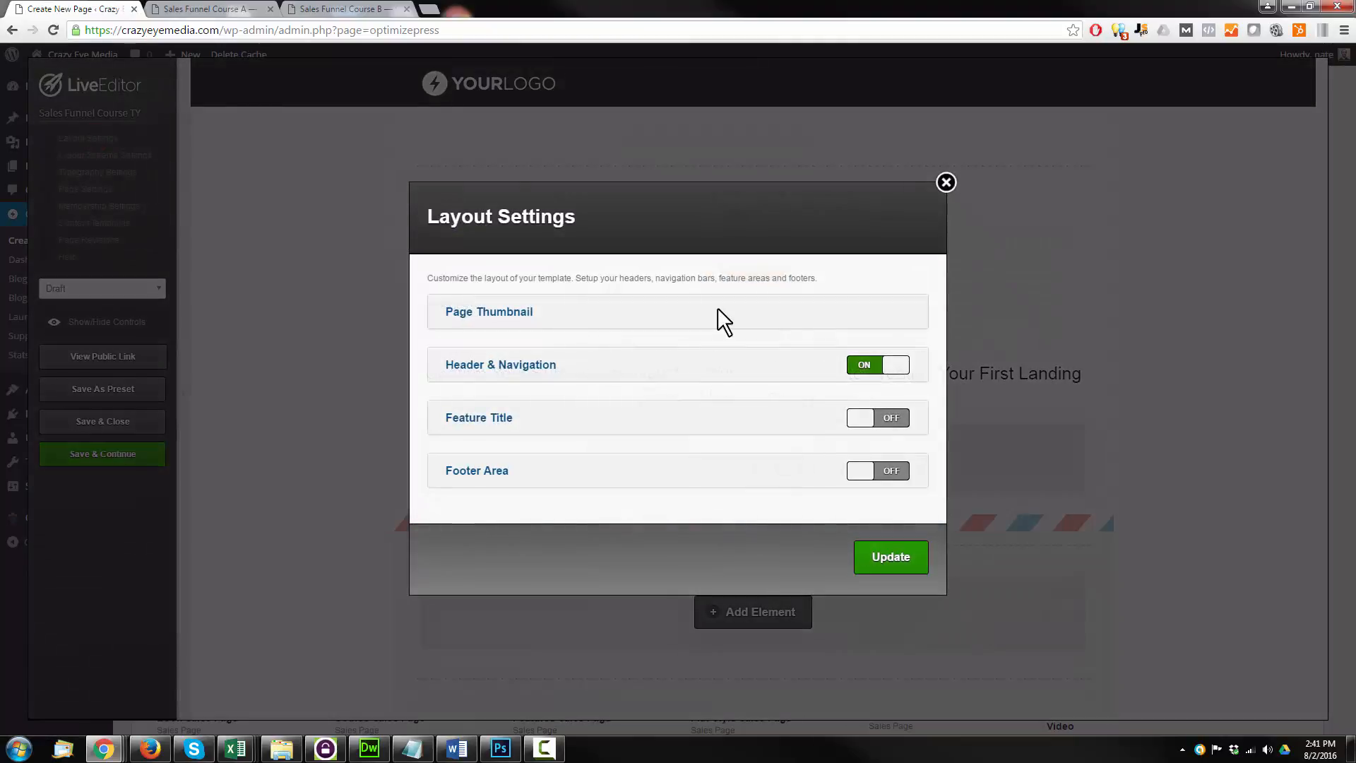
left_click(890, 556)
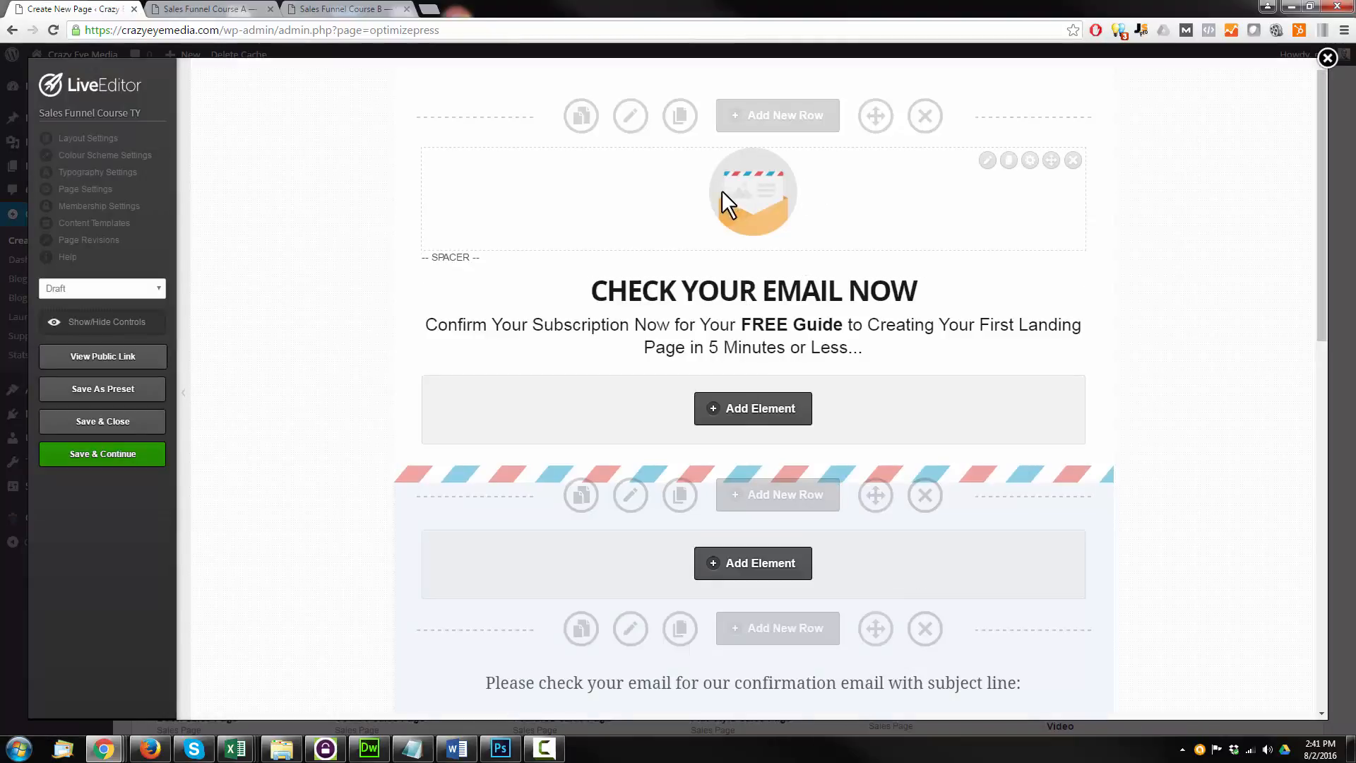
scroll("down", 3)
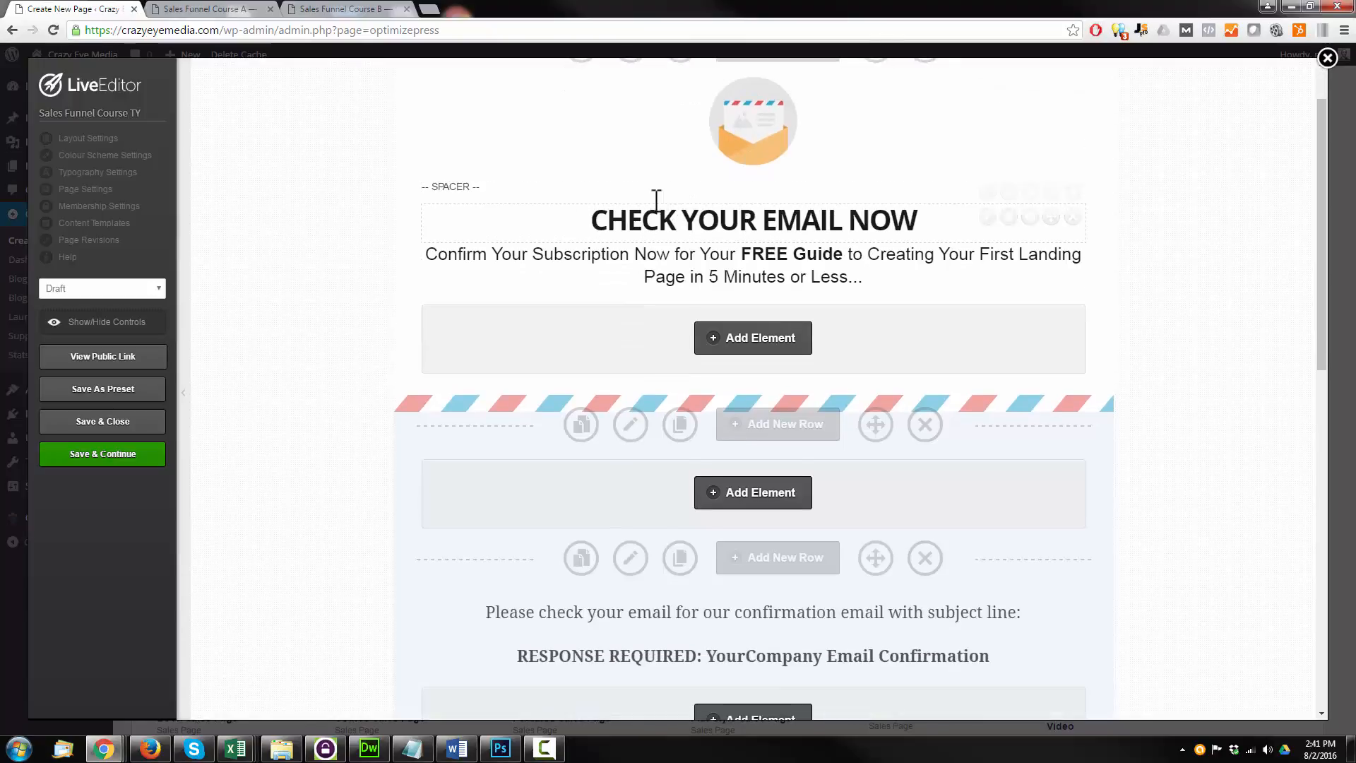
mouse_move(510, 253)
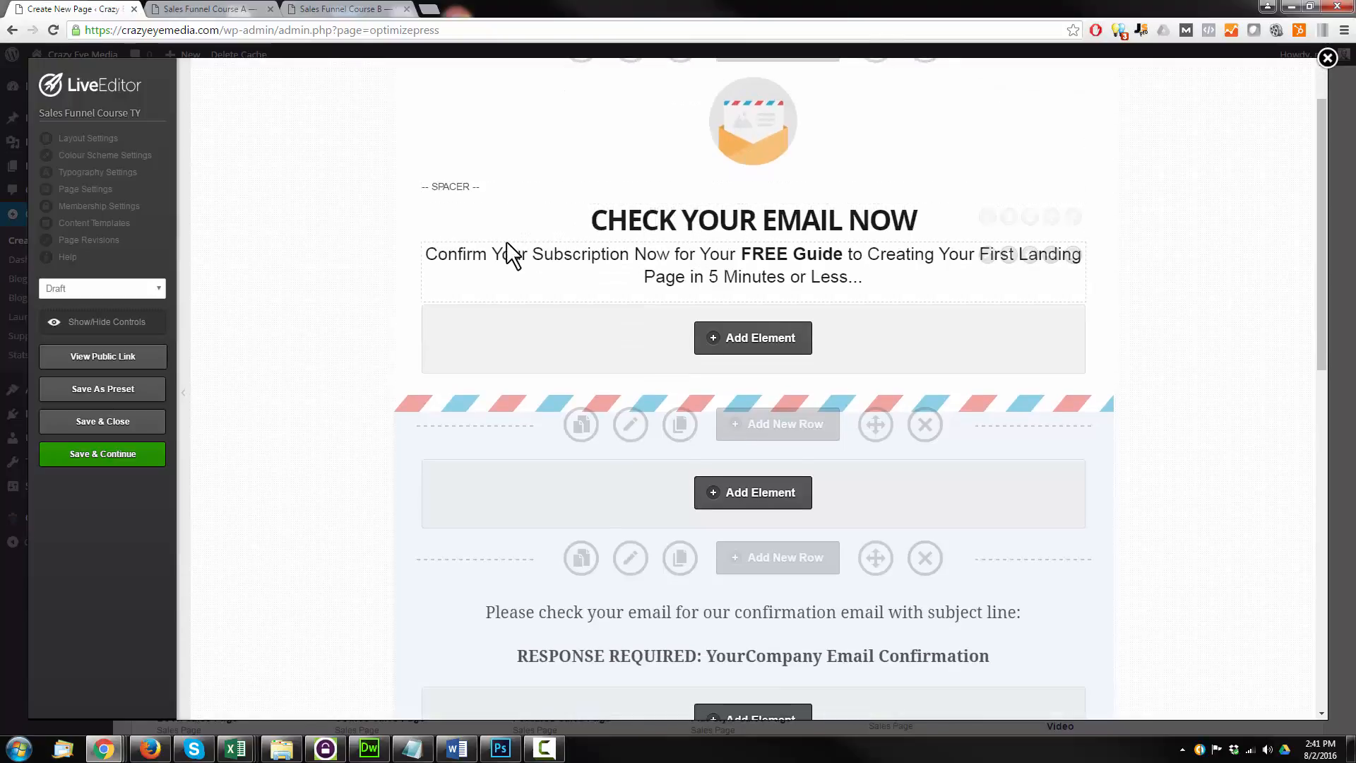
mouse_move(891, 285)
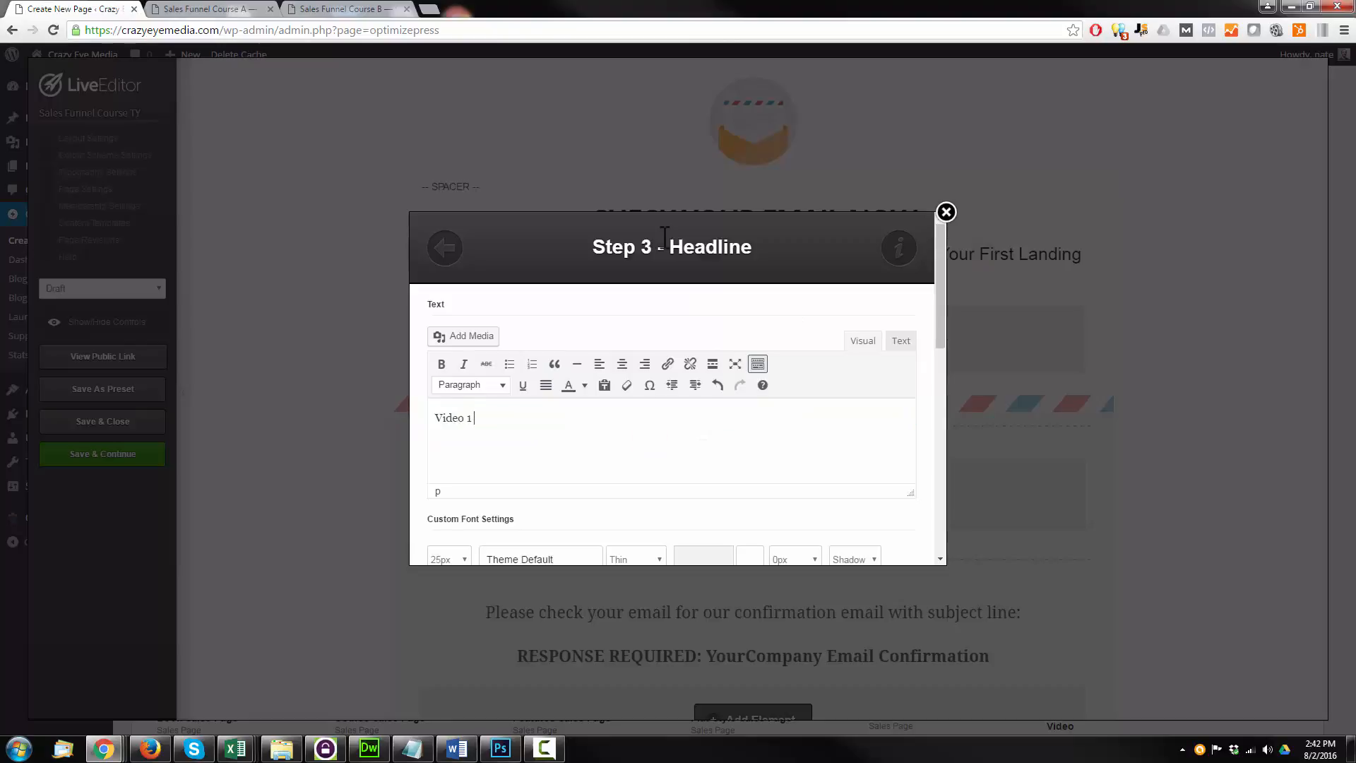
Step: Change the subheadline to 'Video 1 Of The Sales Funnel Training Series Is On Its Way To Your Inbox!'
type("Of The Sales Funnel Training Series I")
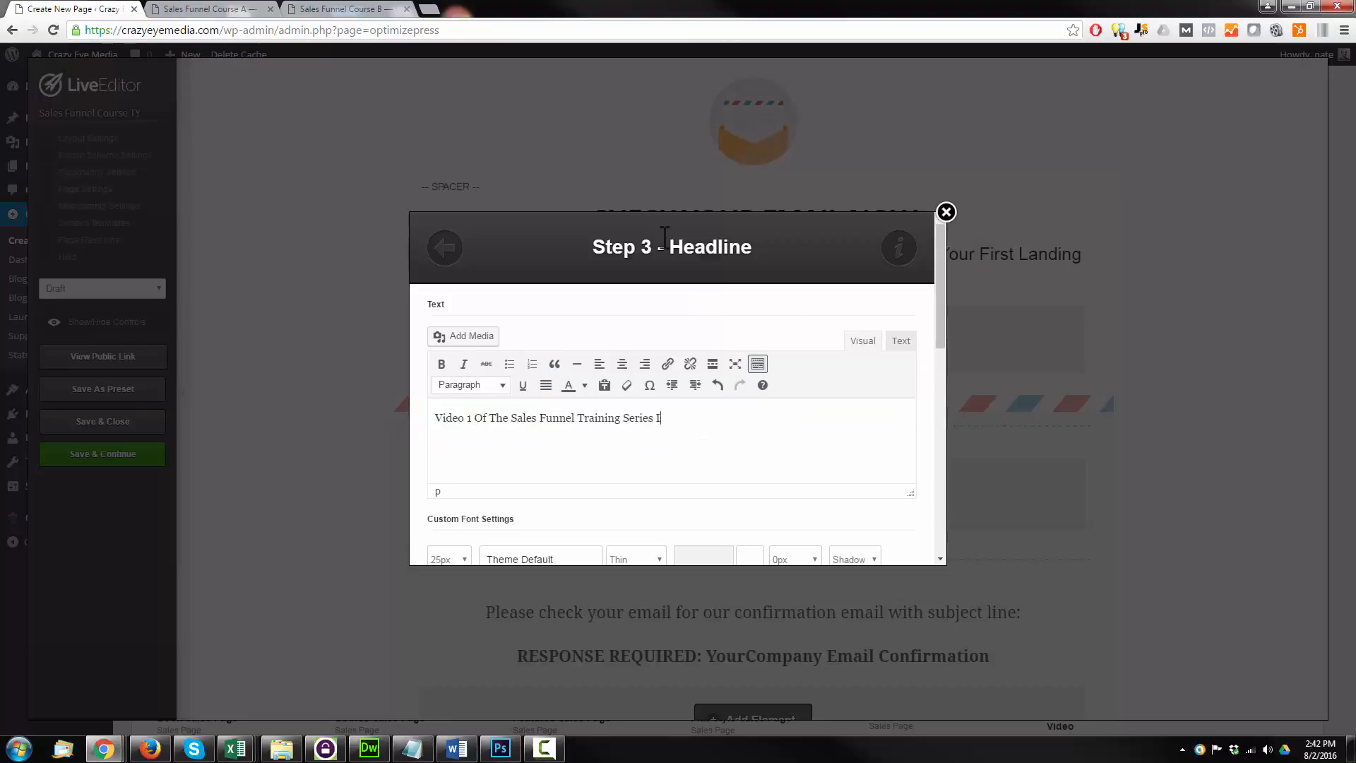
type("s On Its Way To Your Inbox!")
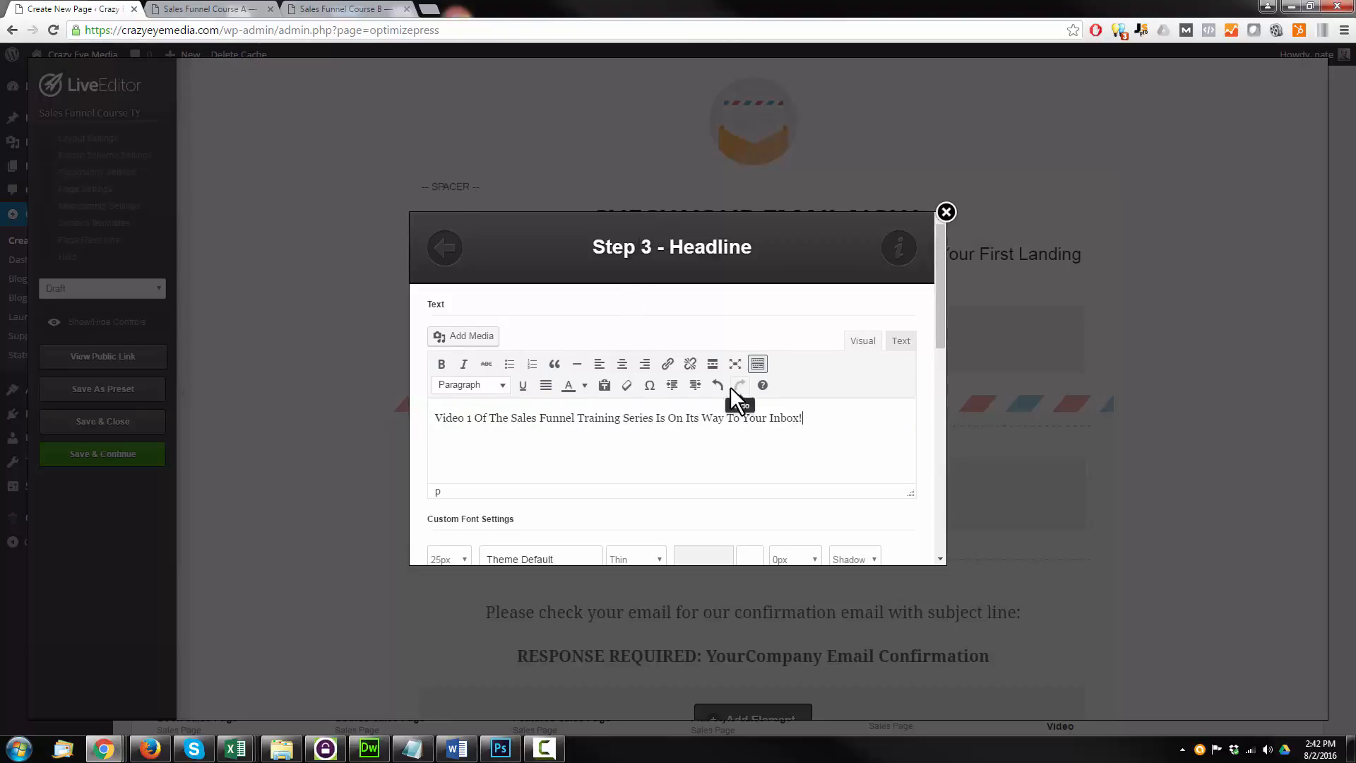
scroll("down", 3)
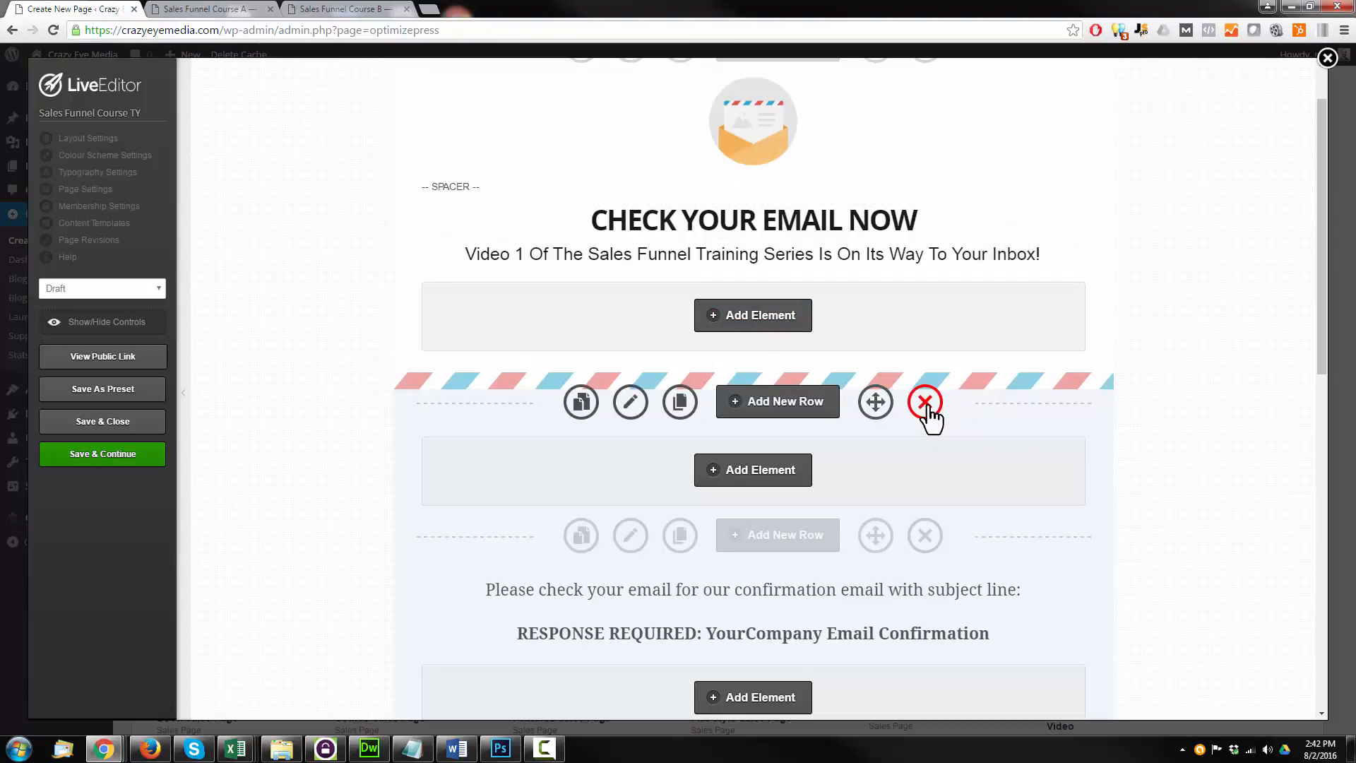
Step: Remove the row below the subheadline, confirming removal, and delete the spacer above the headline
left_click(925, 401)
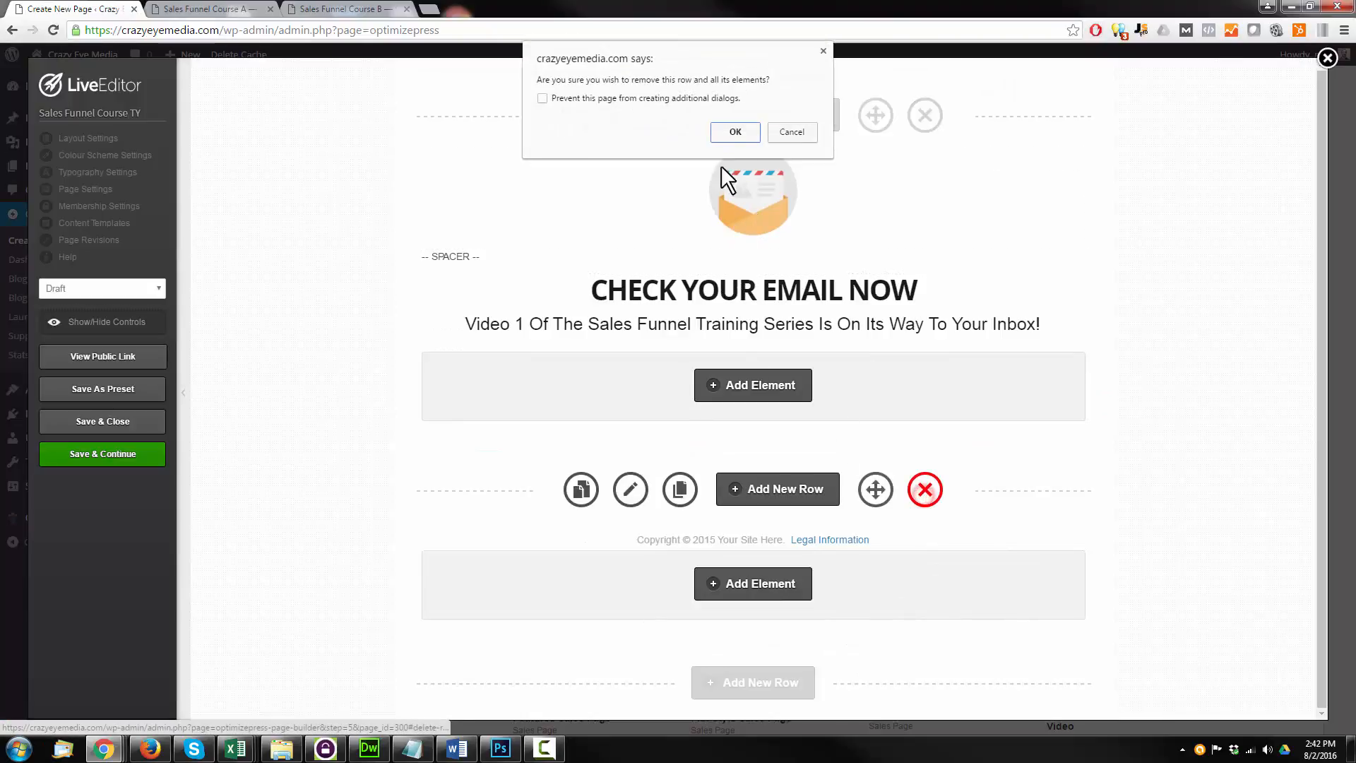
left_click(735, 131)
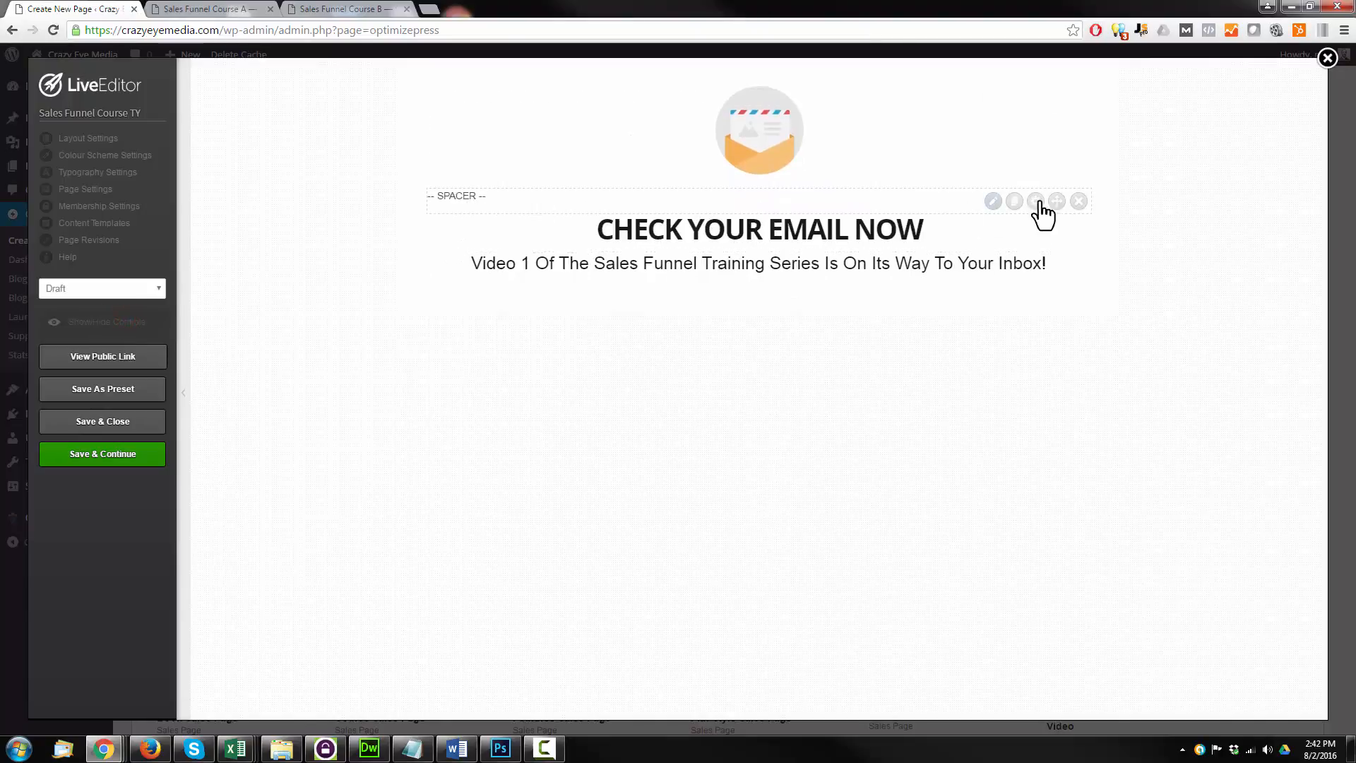
left_click(1079, 200)
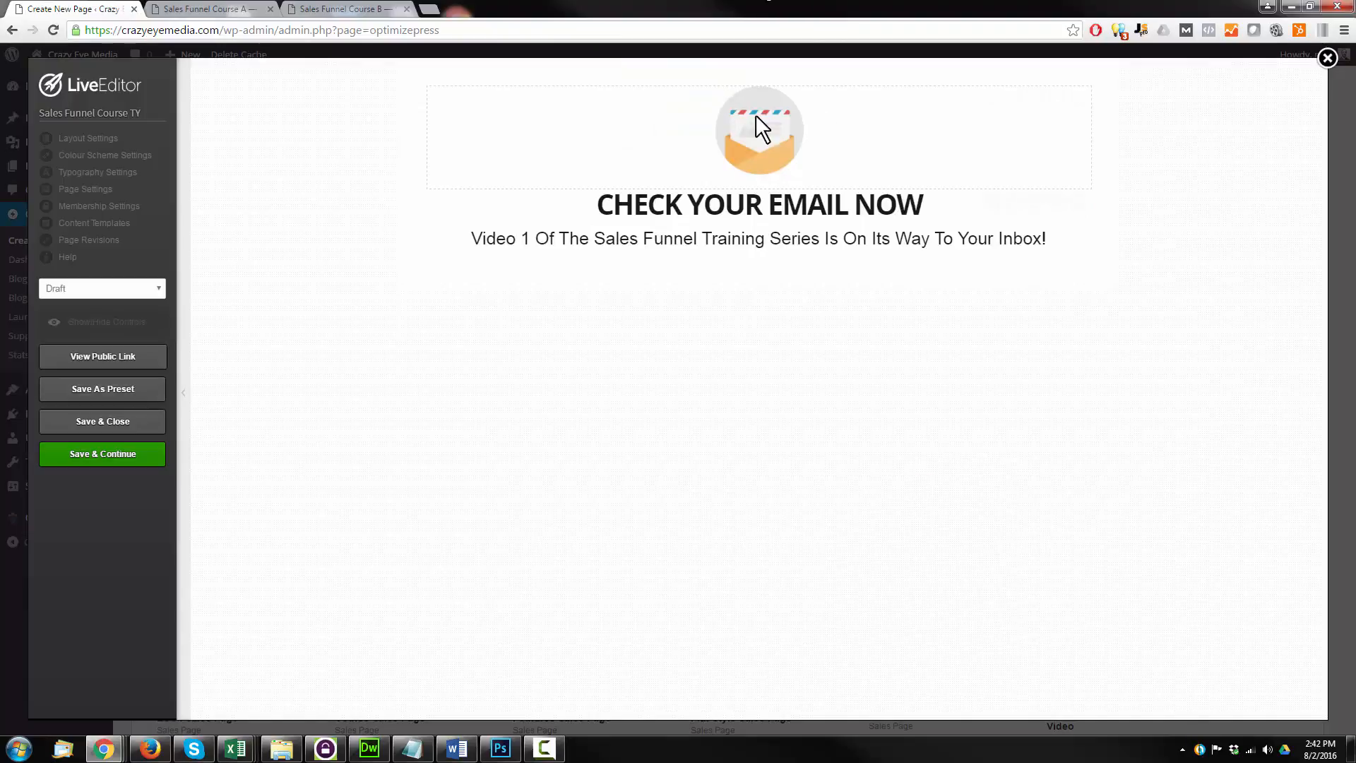
Step: Set the Sales Funnel Course TY page status to Publish and save and close it
left_click(101, 289)
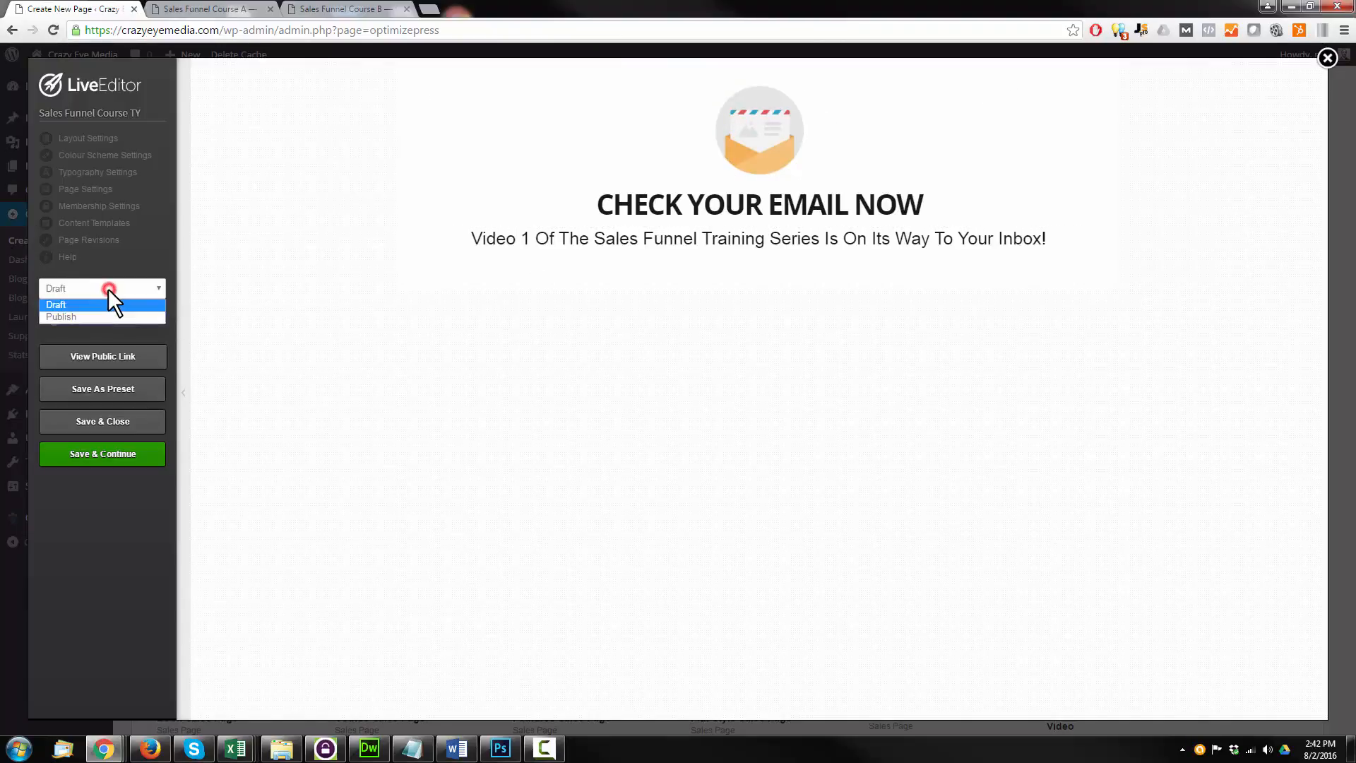
left_click(61, 316)
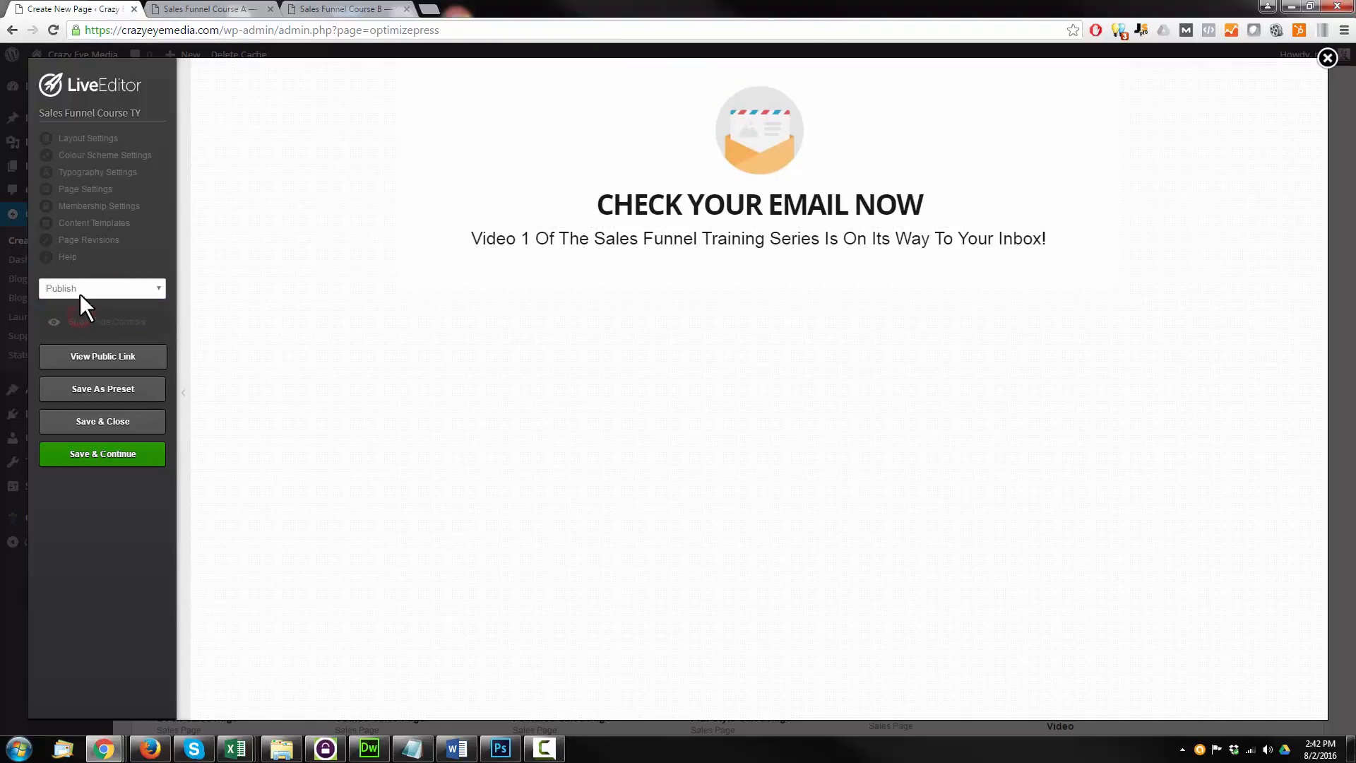
mouse_move(102, 450)
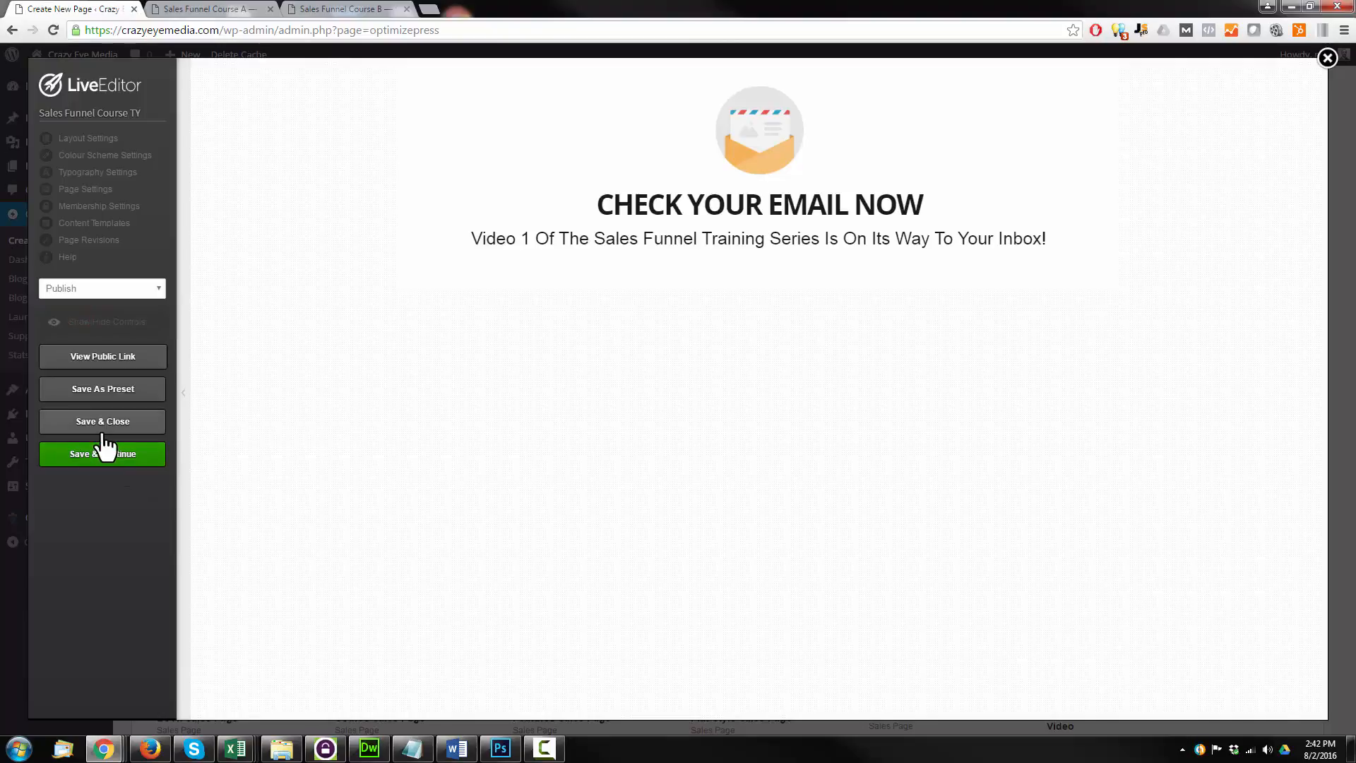
left_click(101, 421)
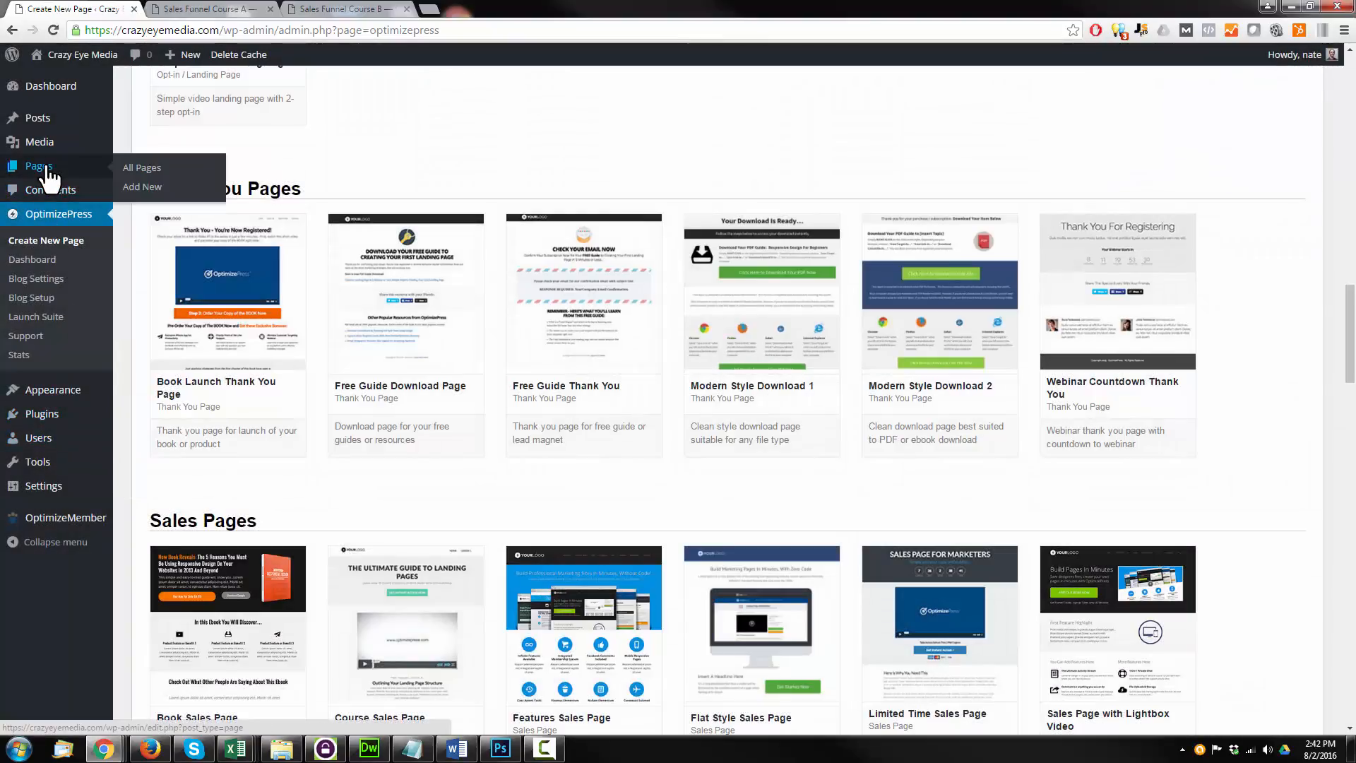
Step: Open the live Sales Funnel Course TY page in a new tab and copy its sales-funnel-course-ty URL
left_click(141, 168)
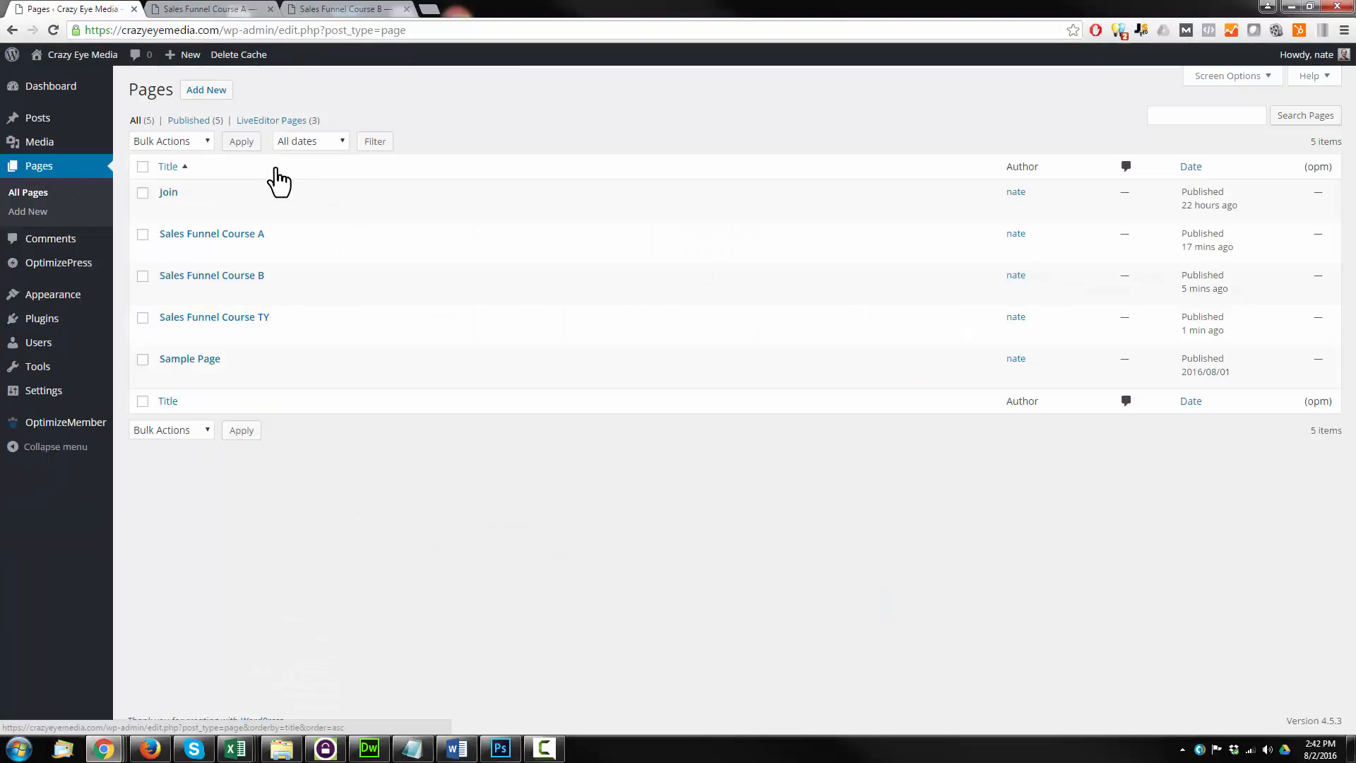
right_click(282, 332)
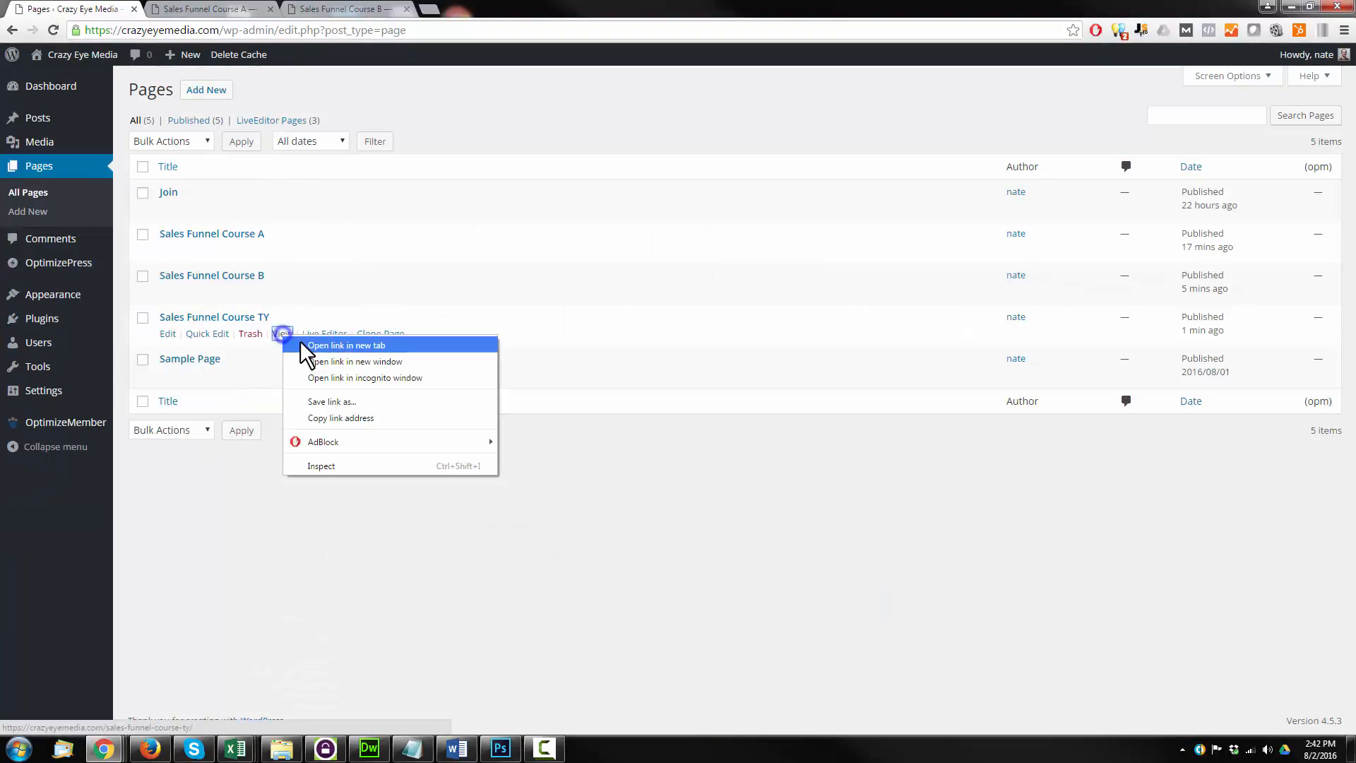
left_click(346, 345)
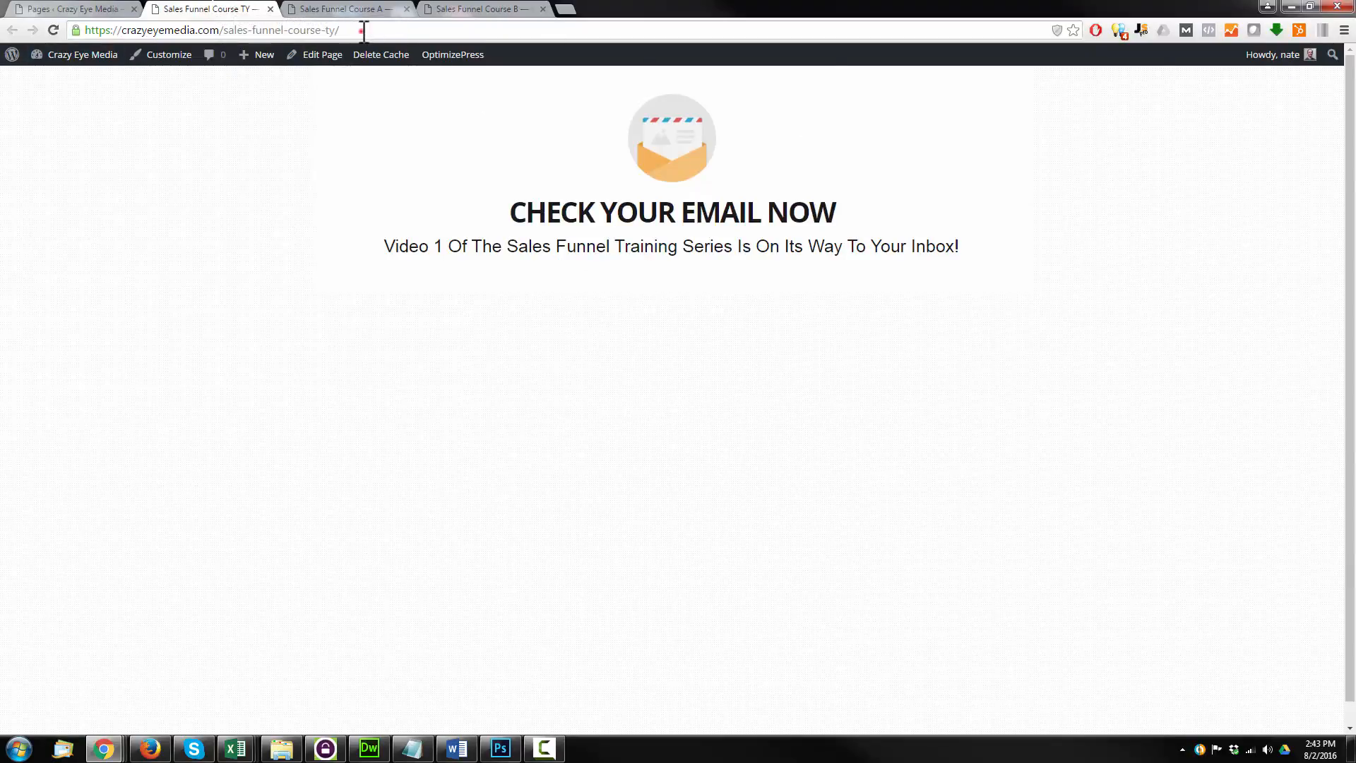
left_click(207, 29)
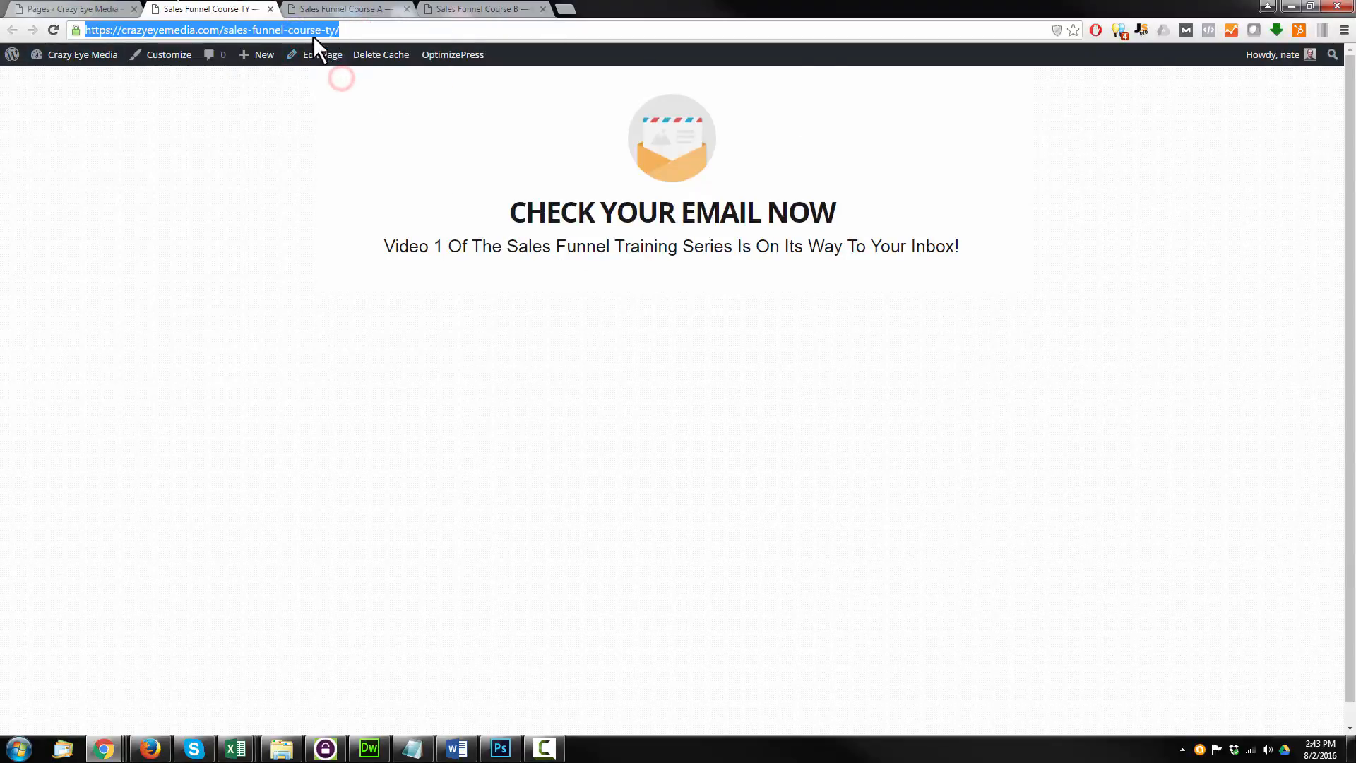
left_click(74, 9)
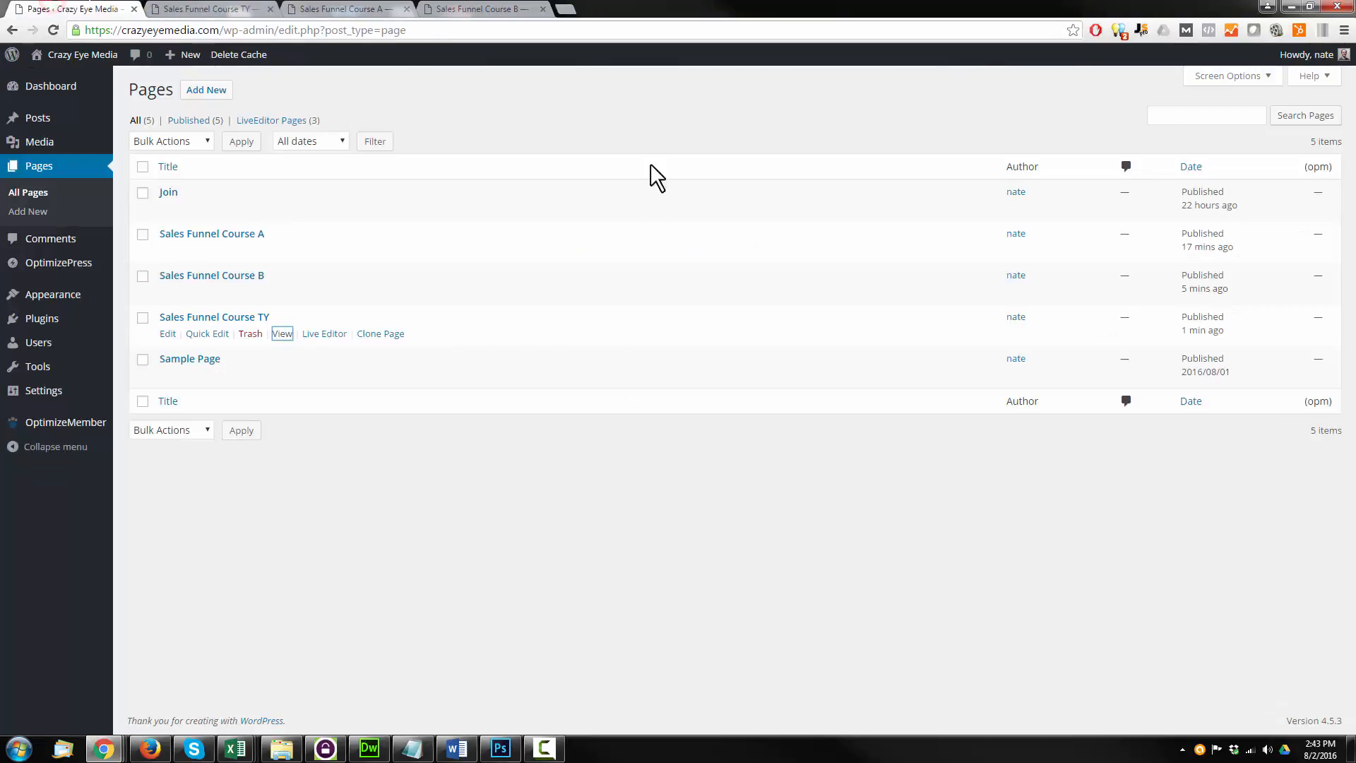
mouse_move(190, 226)
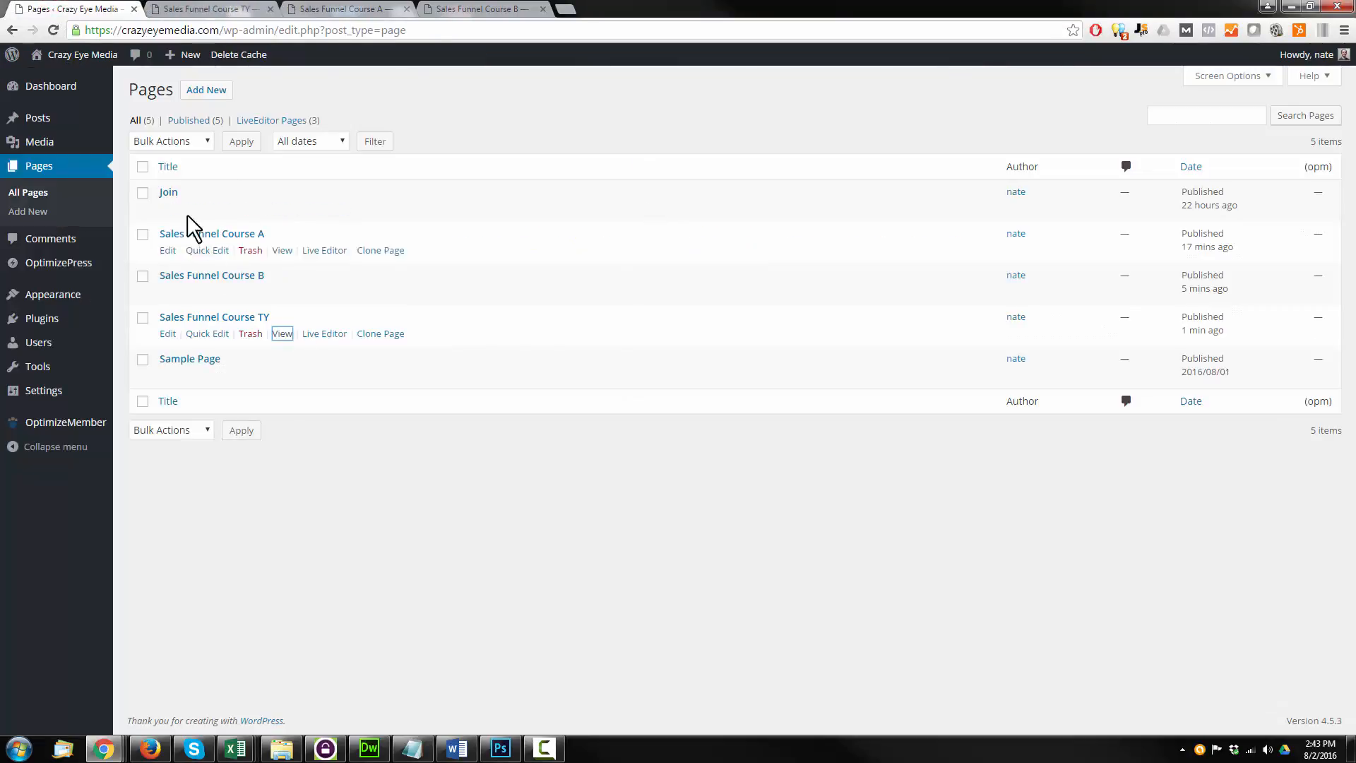
mouse_move(323, 250)
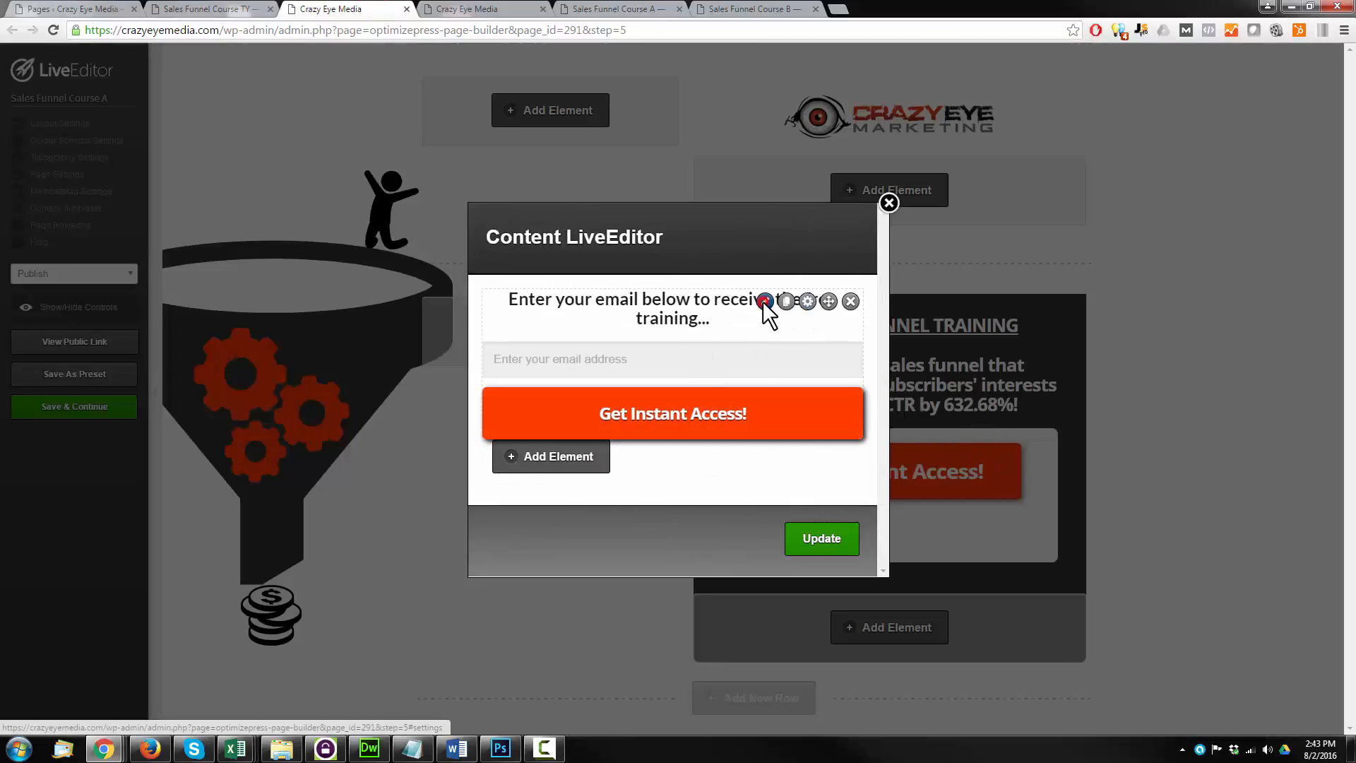
Step: Set the Course A opt-in form's Thank You Page URL to the TY address, save, and close
left_click(763, 301)
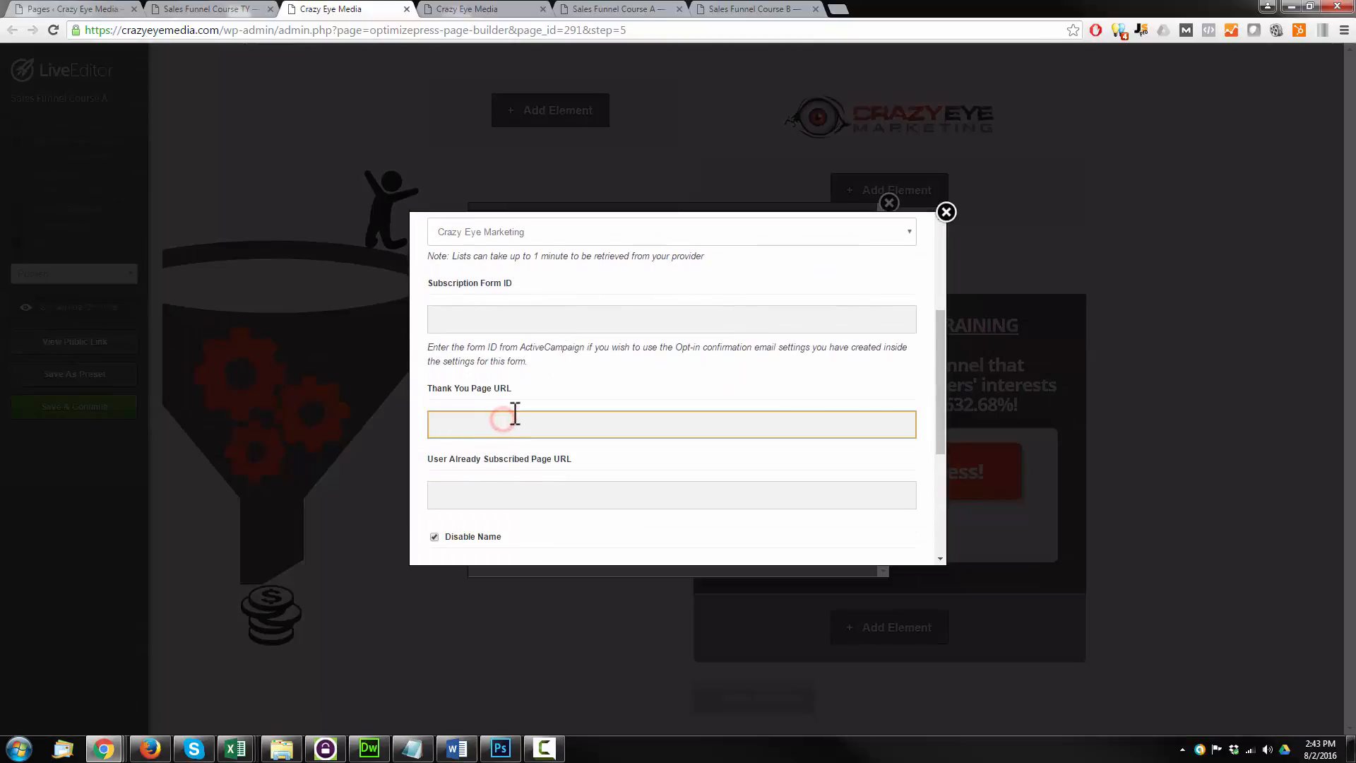
scroll("down", 3)
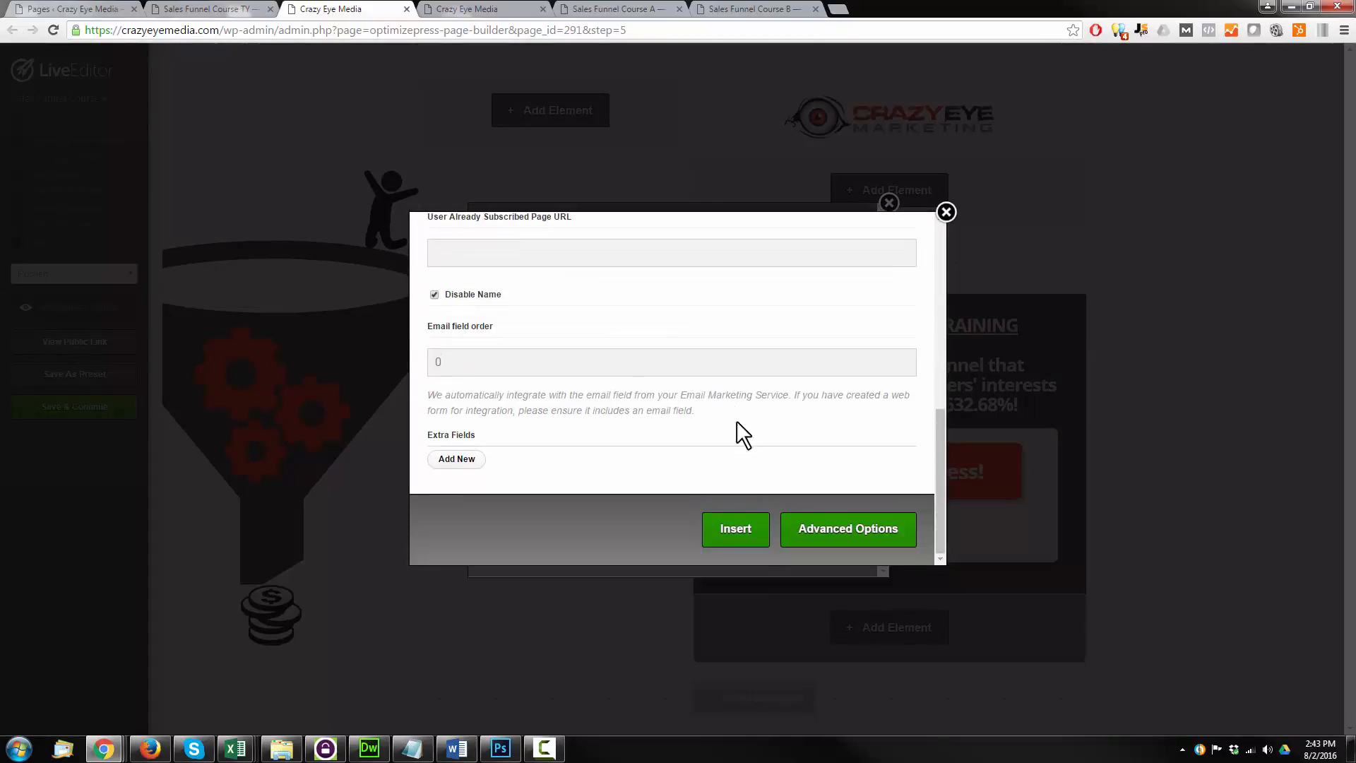
left_click(735, 528)
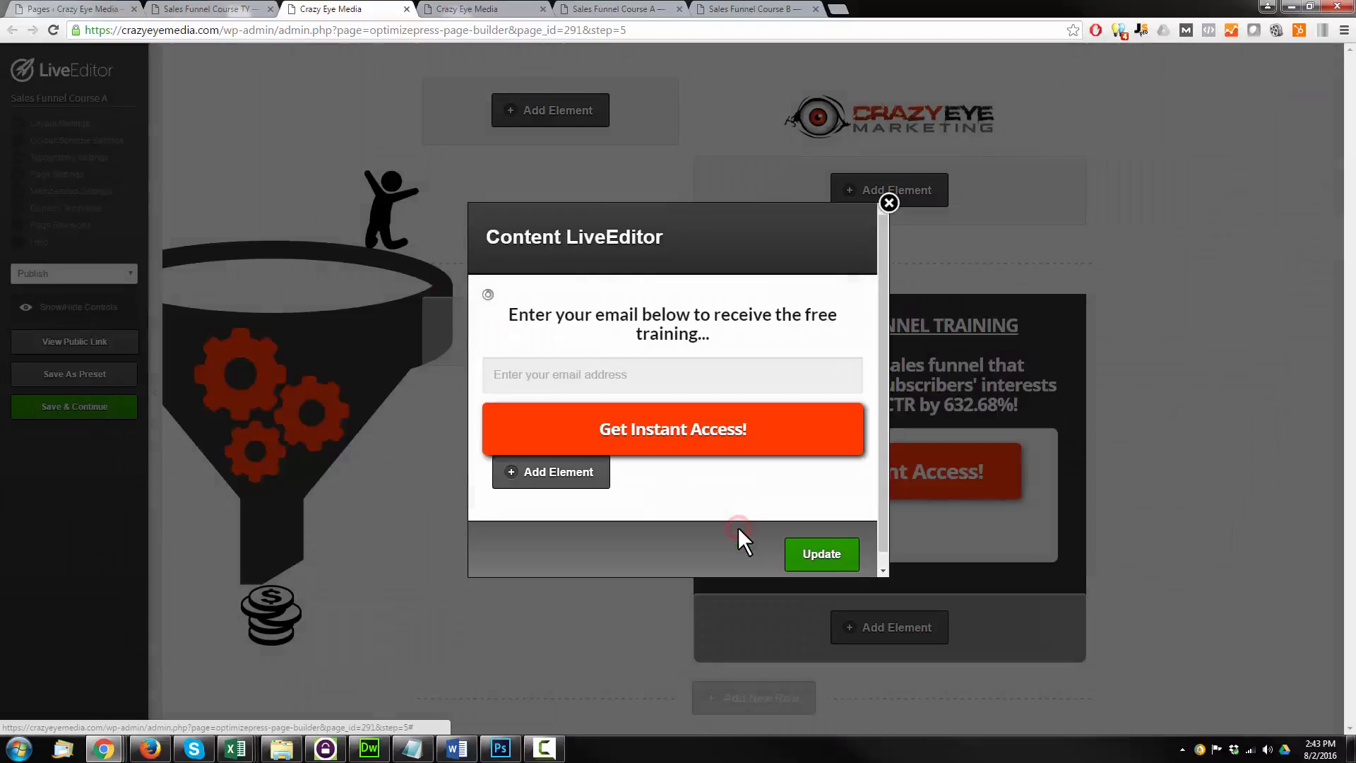
left_click(889, 203)
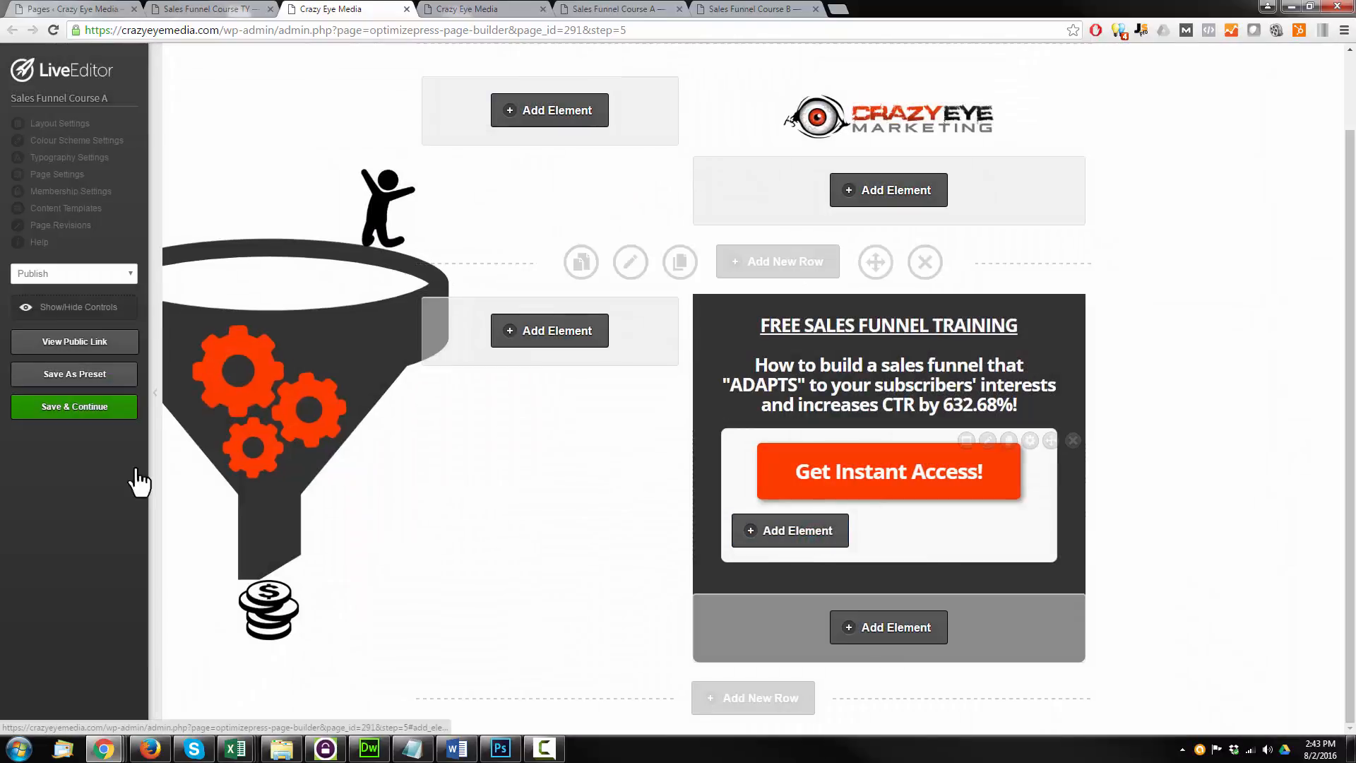
mouse_move(74, 407)
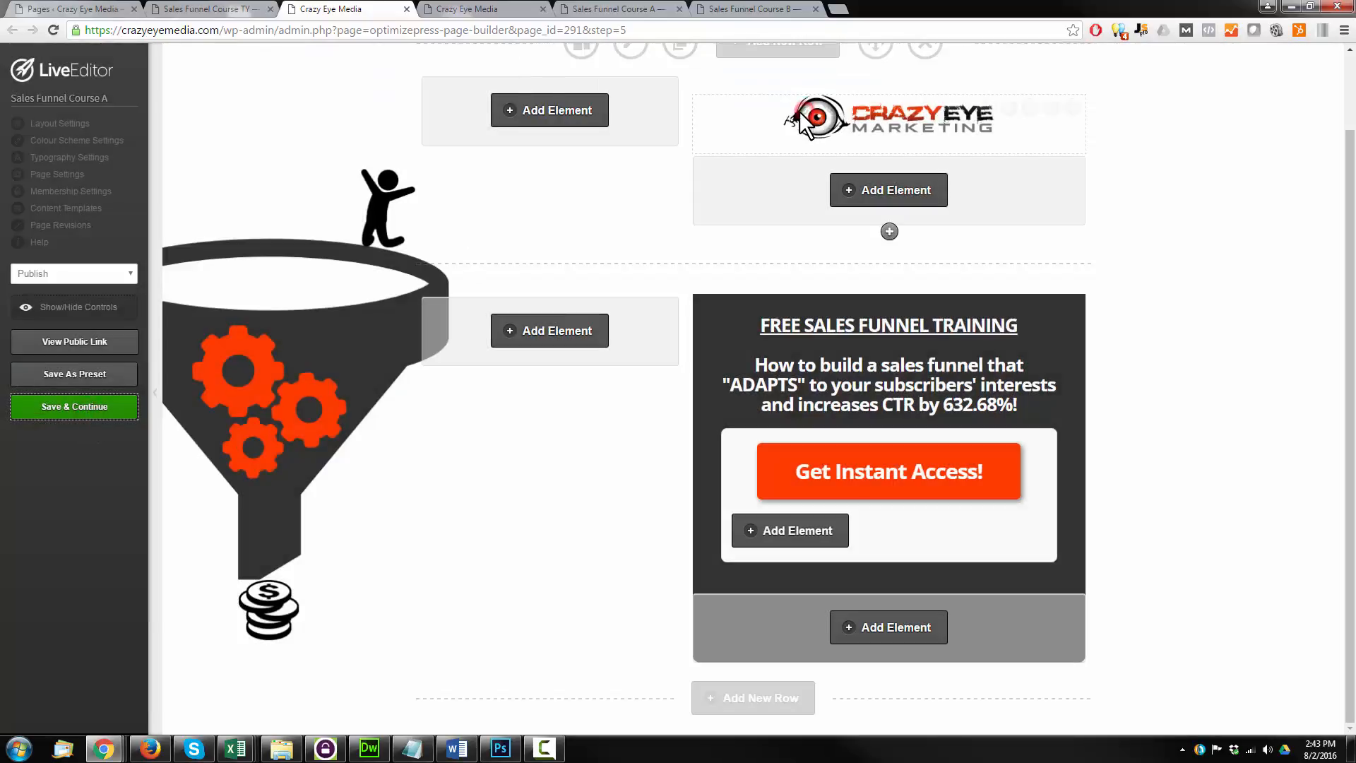
left_click(407, 10)
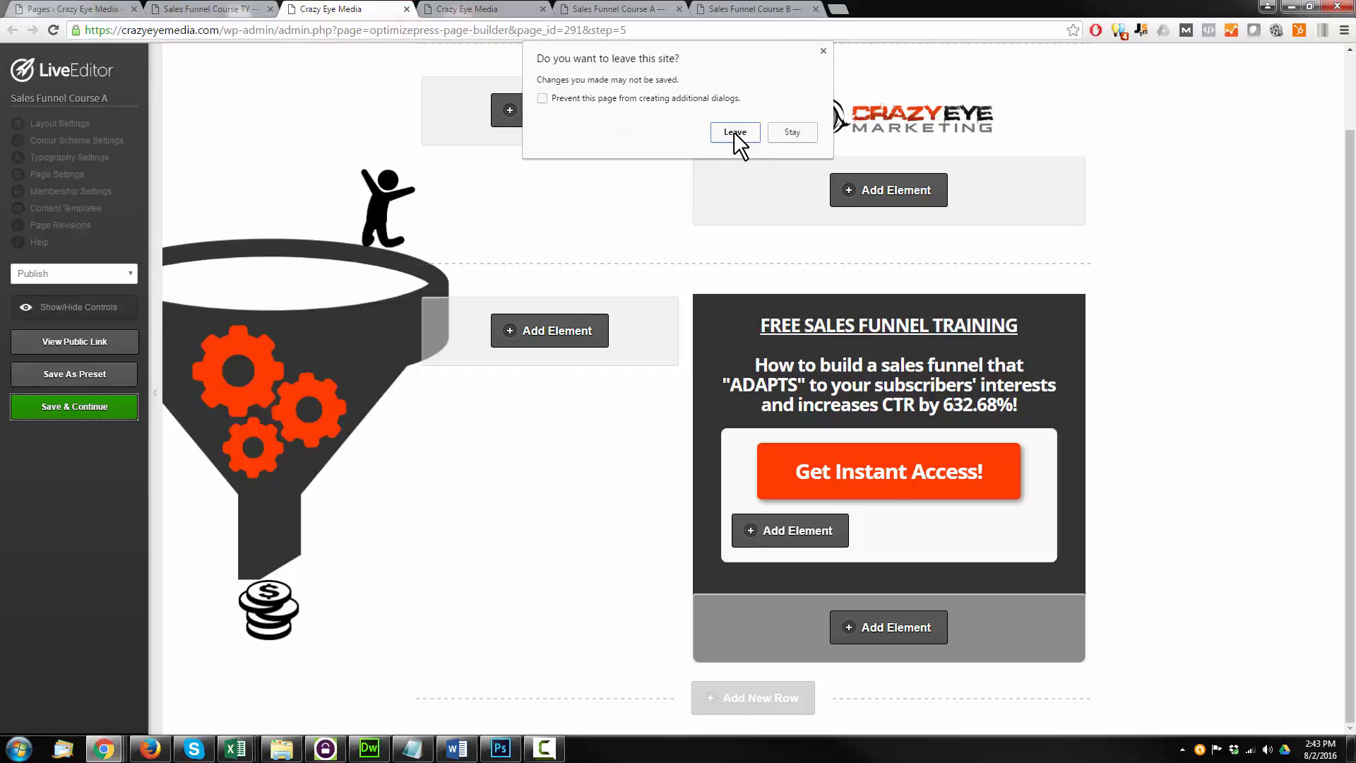
left_click(733, 132)
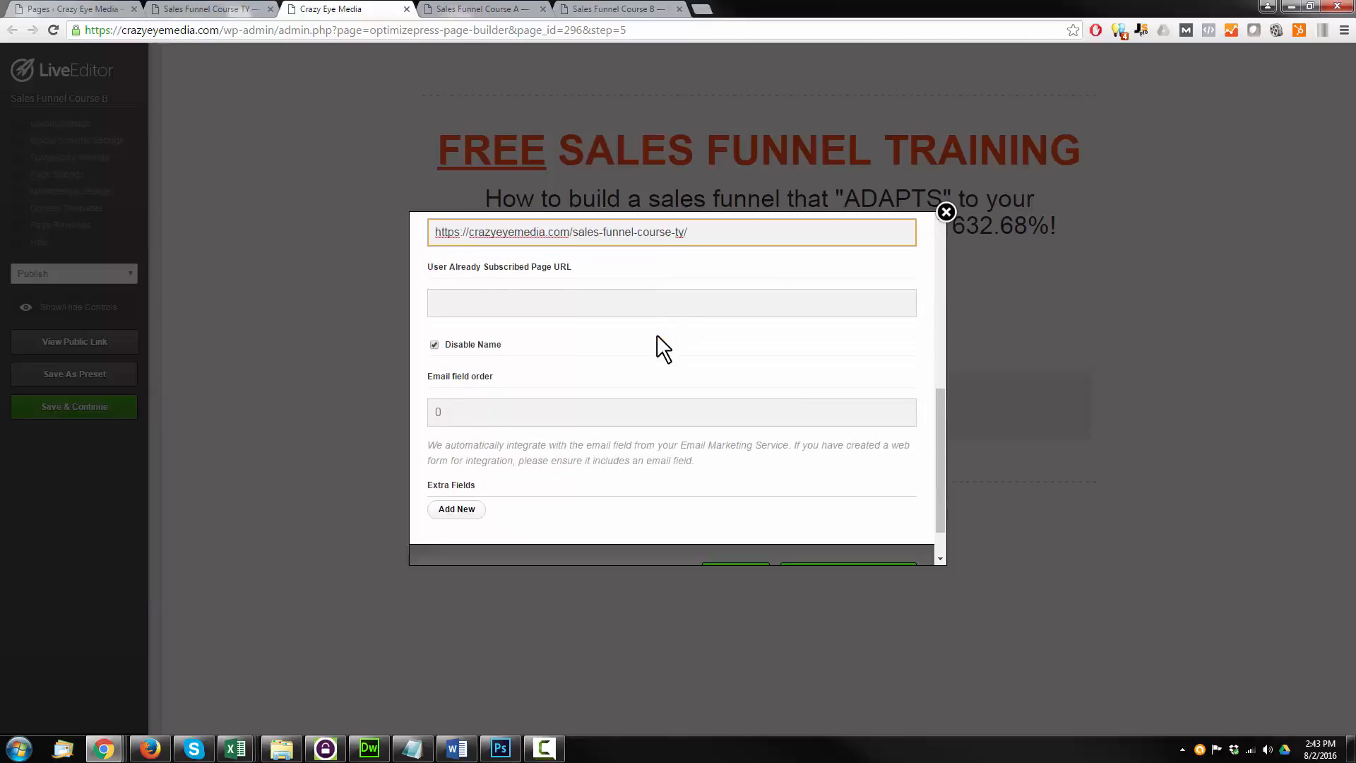
left_click(944, 212)
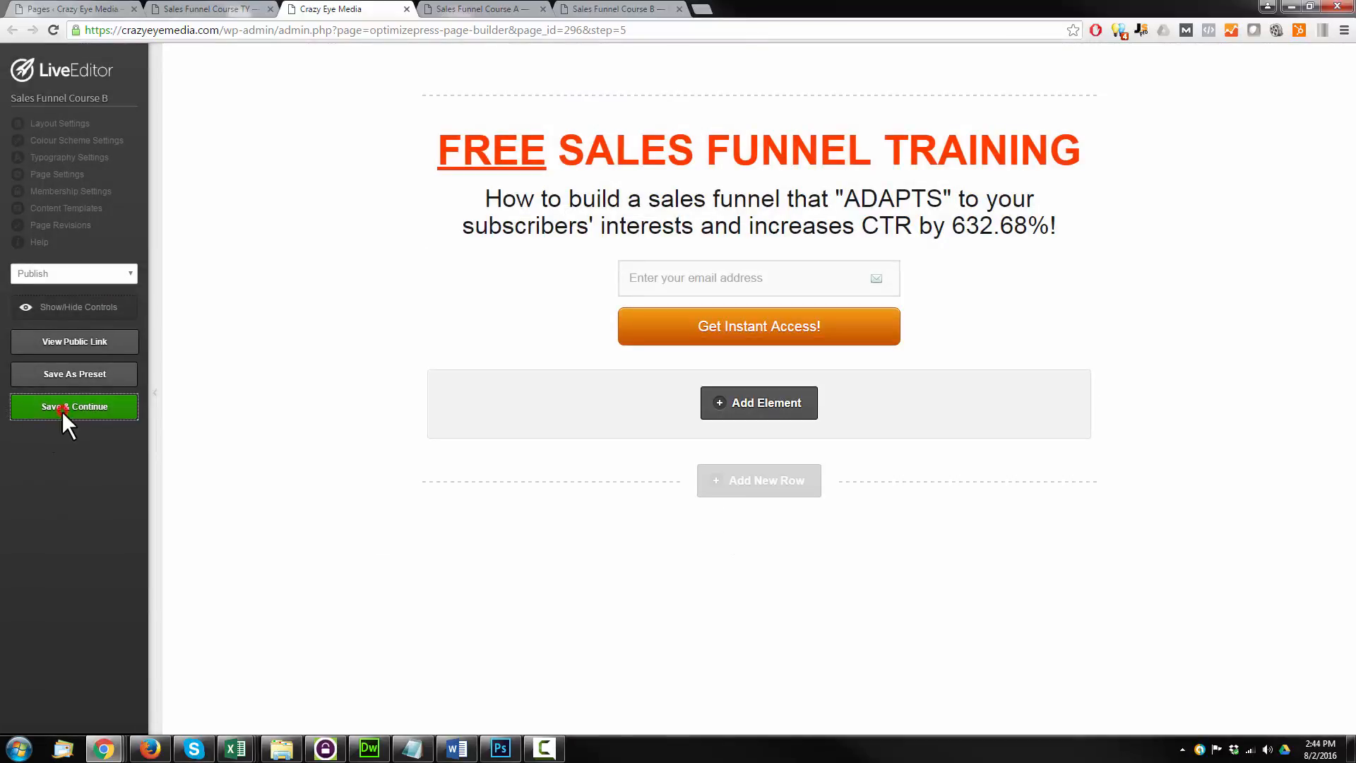
left_click(73, 406)
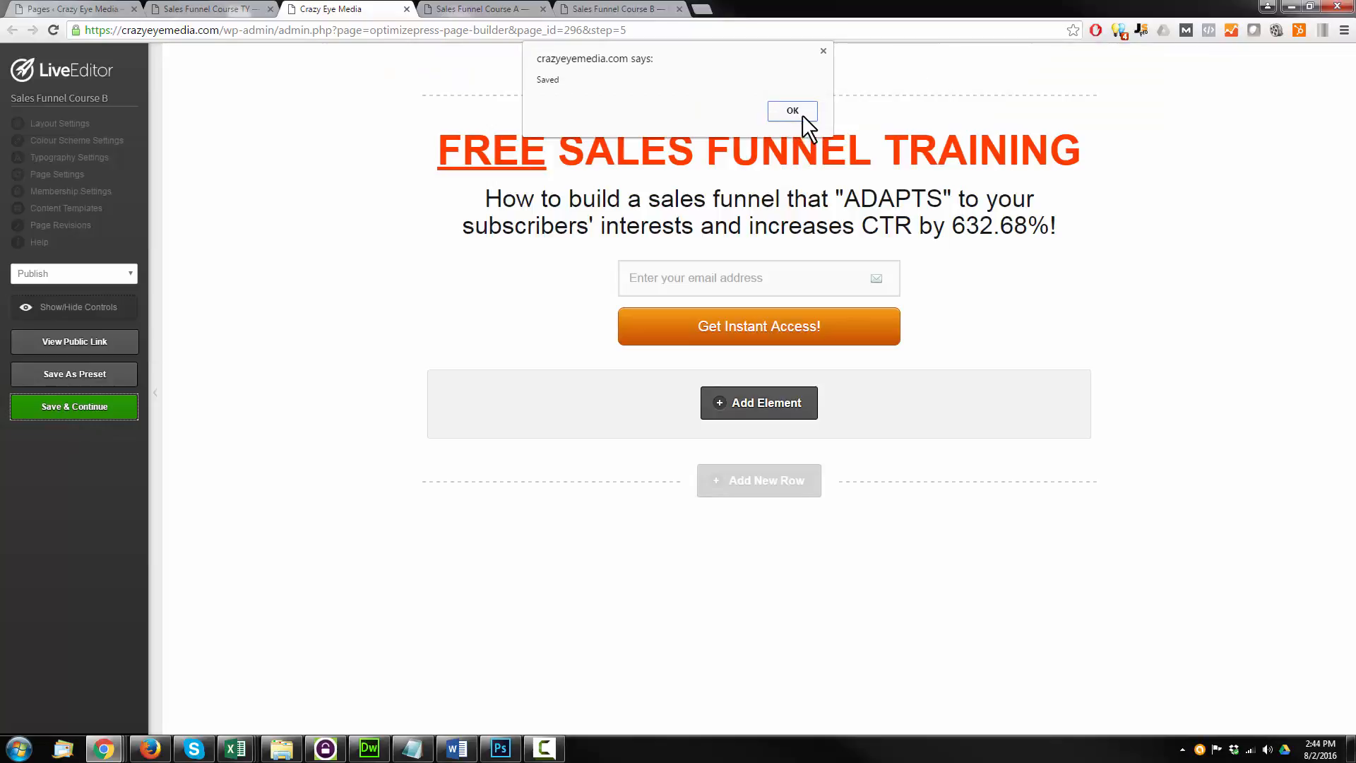
left_click(791, 110)
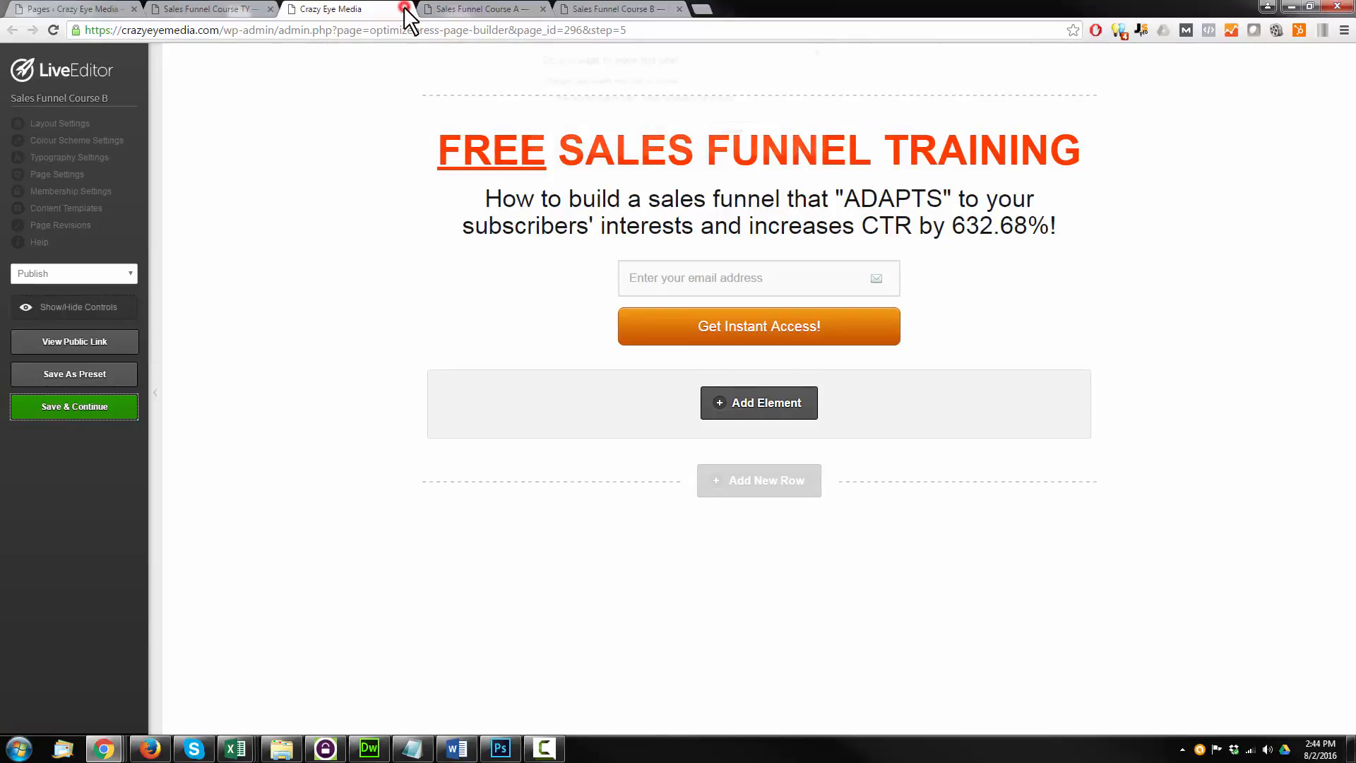
left_click(402, 8)
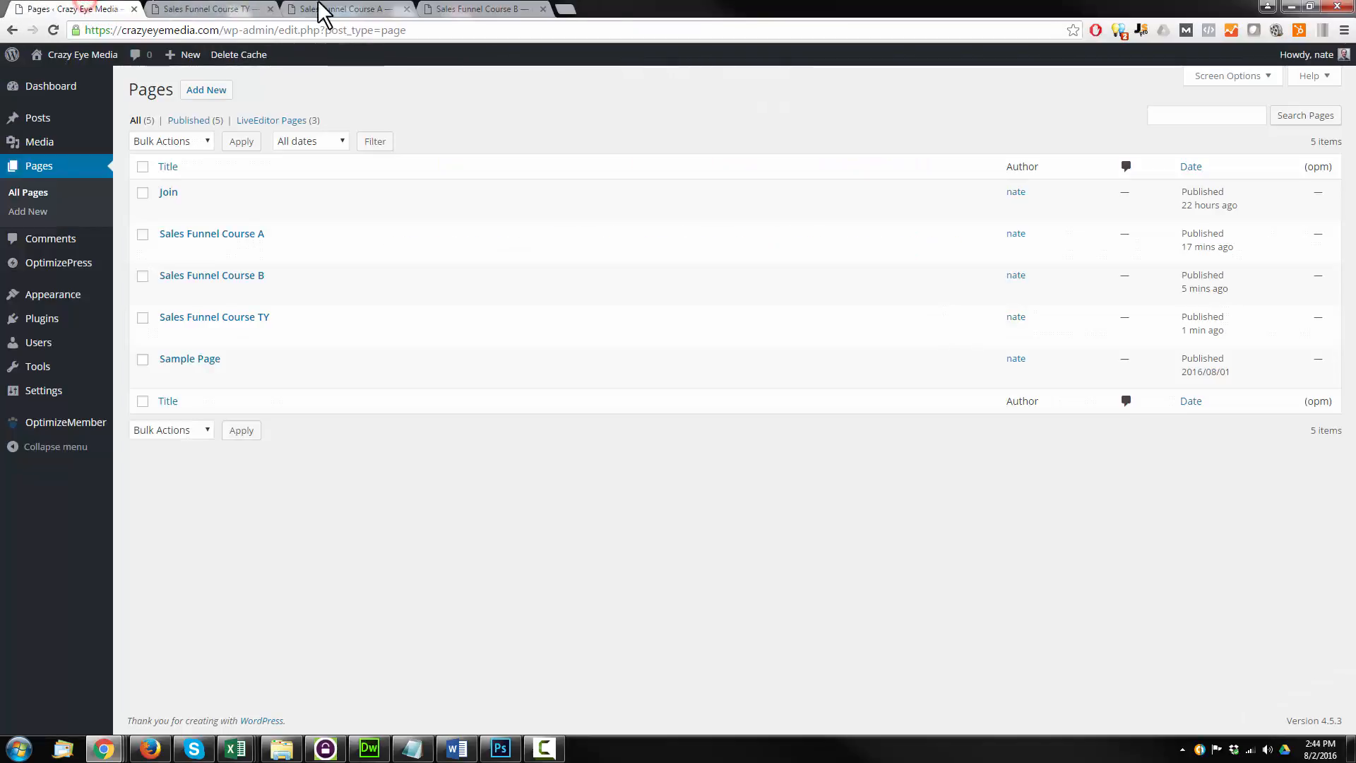
mouse_move(211, 275)
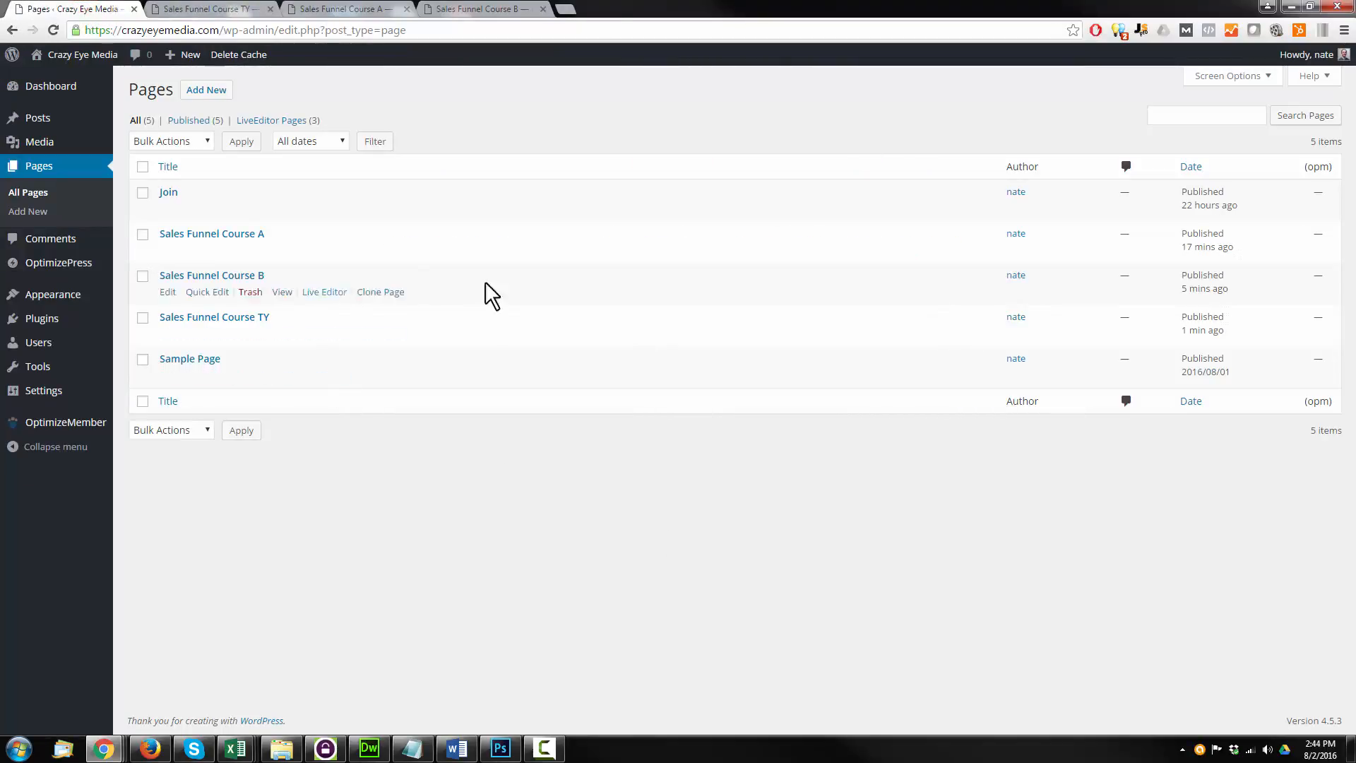
mouse_move(238, 291)
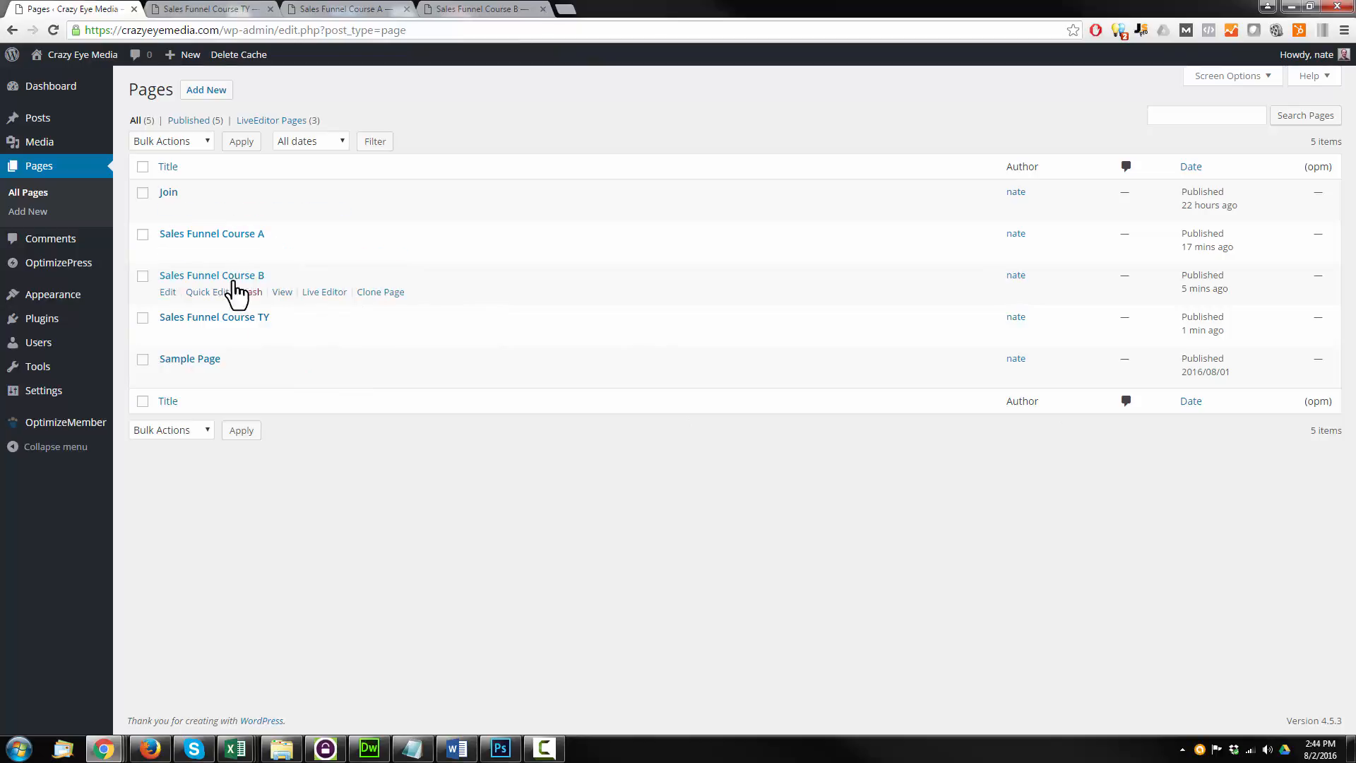
mouse_move(324, 250)
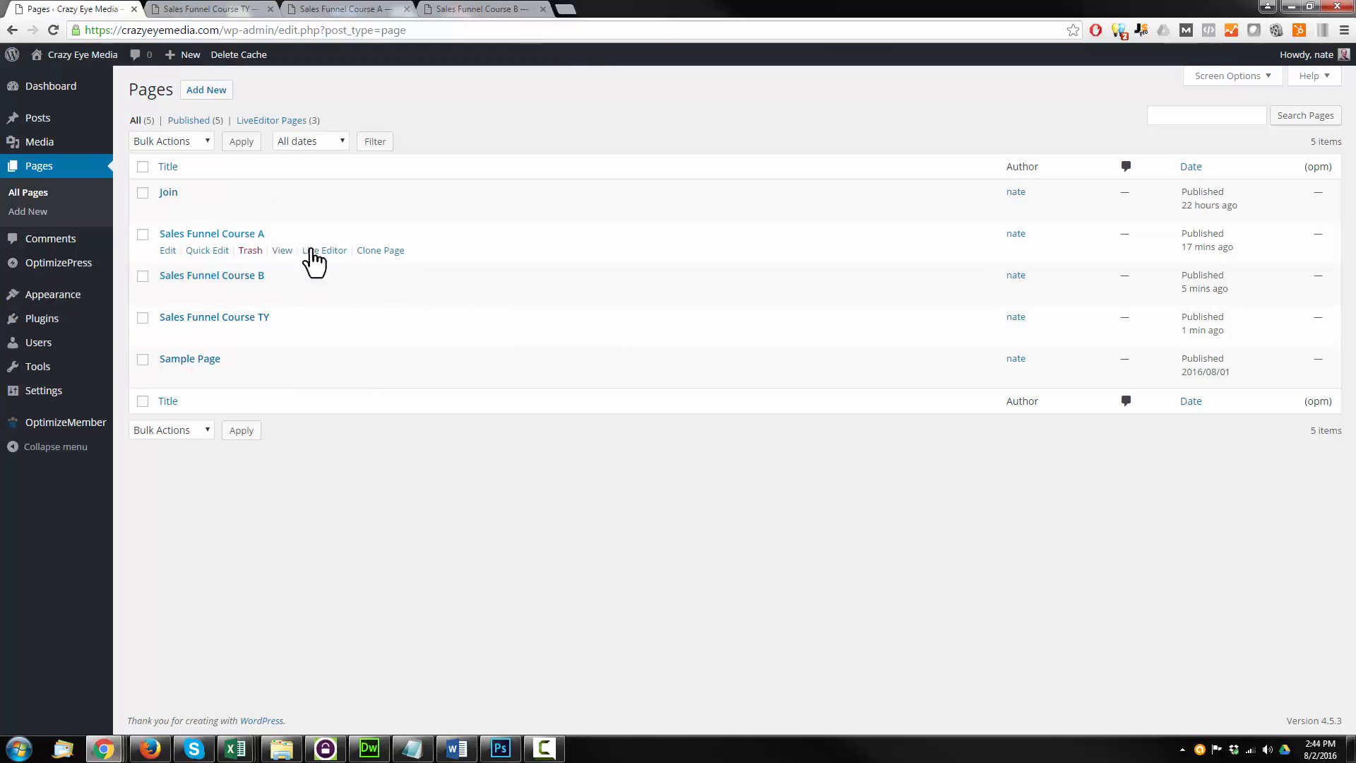
mouse_move(255, 332)
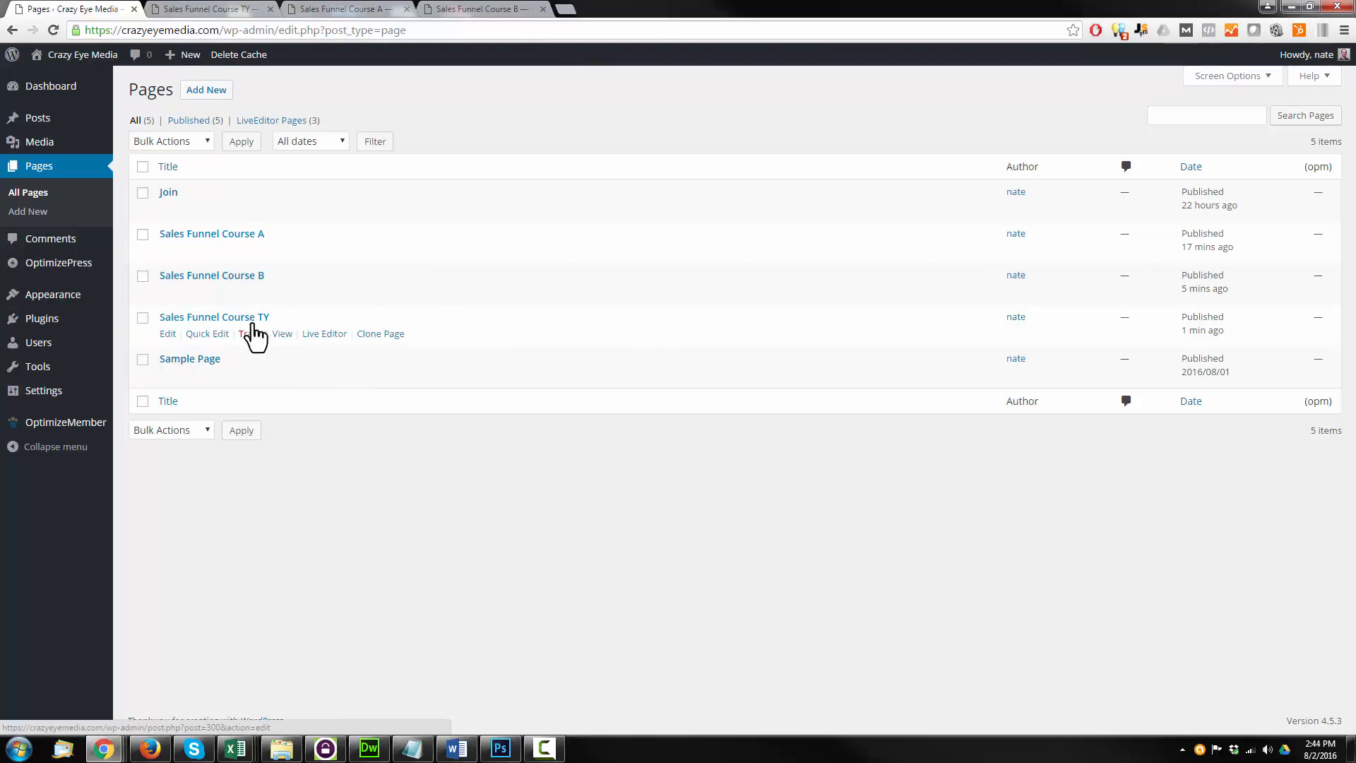
mouse_move(281, 238)
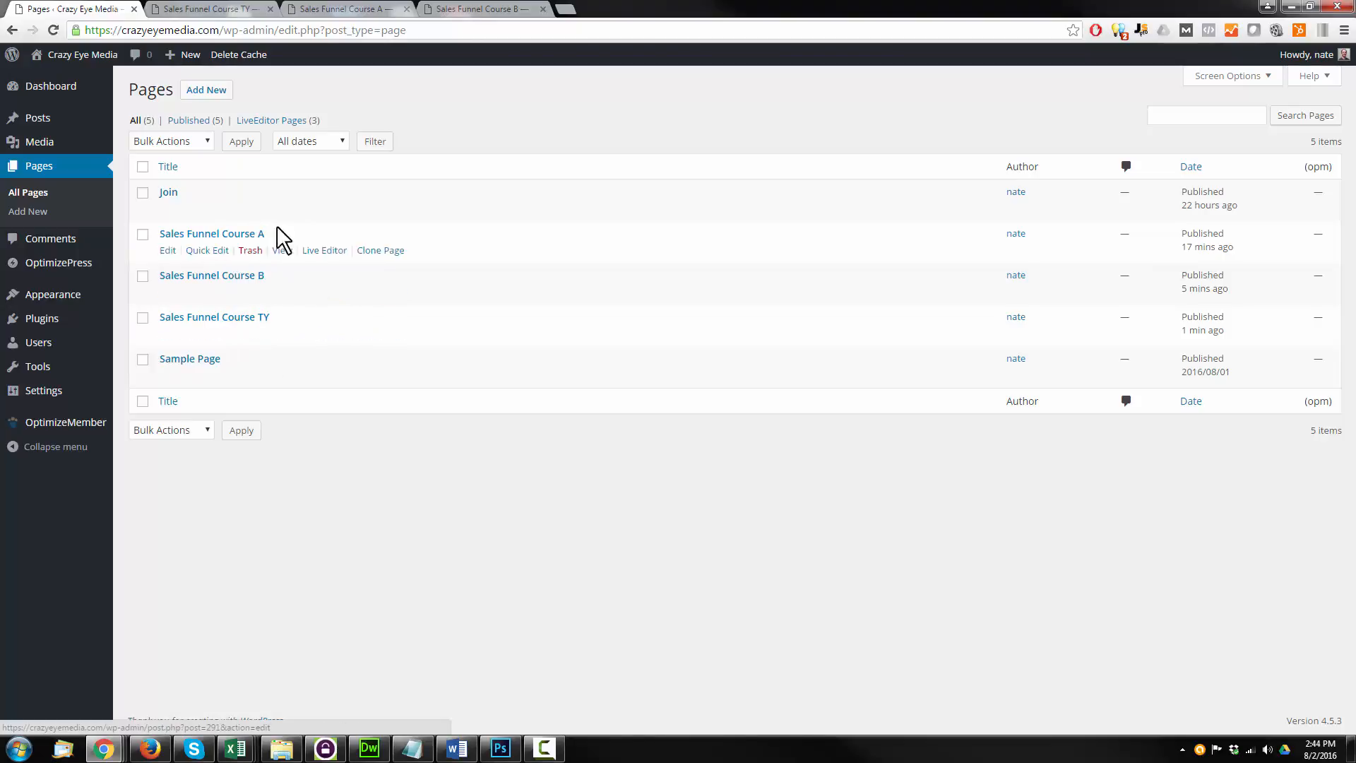
mouse_move(231, 324)
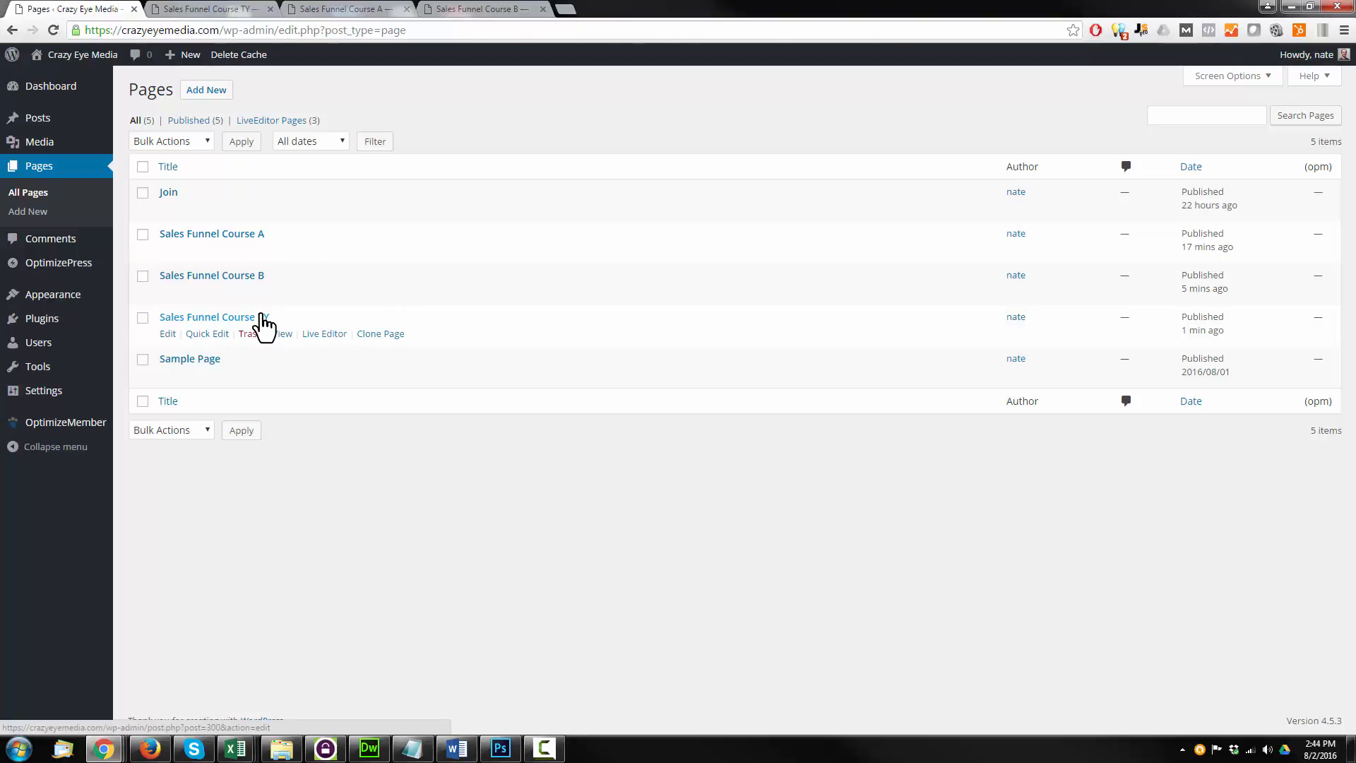
mouse_move(331, 309)
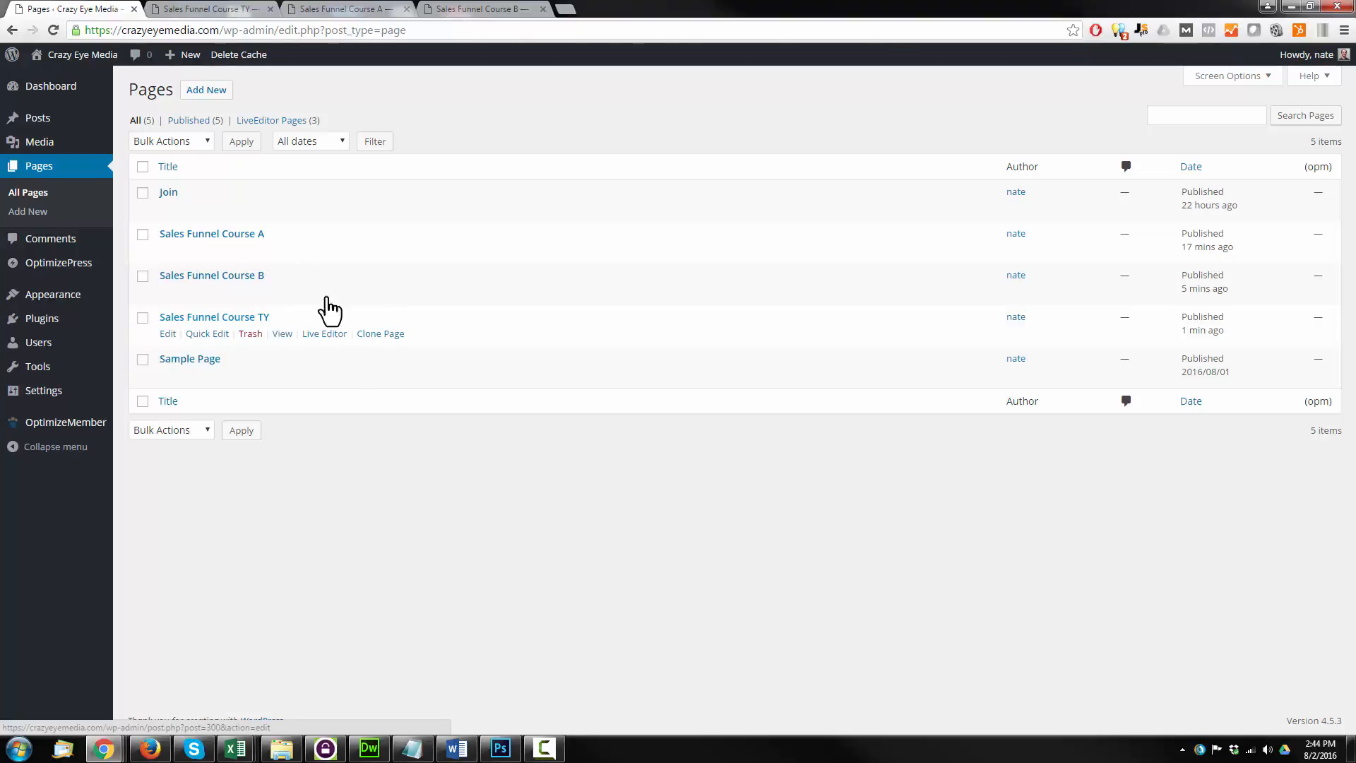